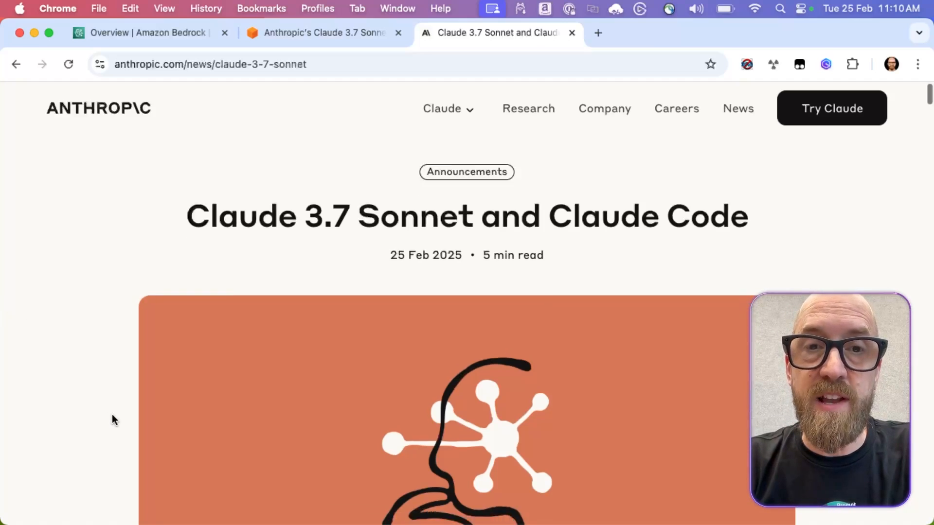
# Scroll through the currently open page before moving to the AWS blog
pyautogui.scroll(-3)
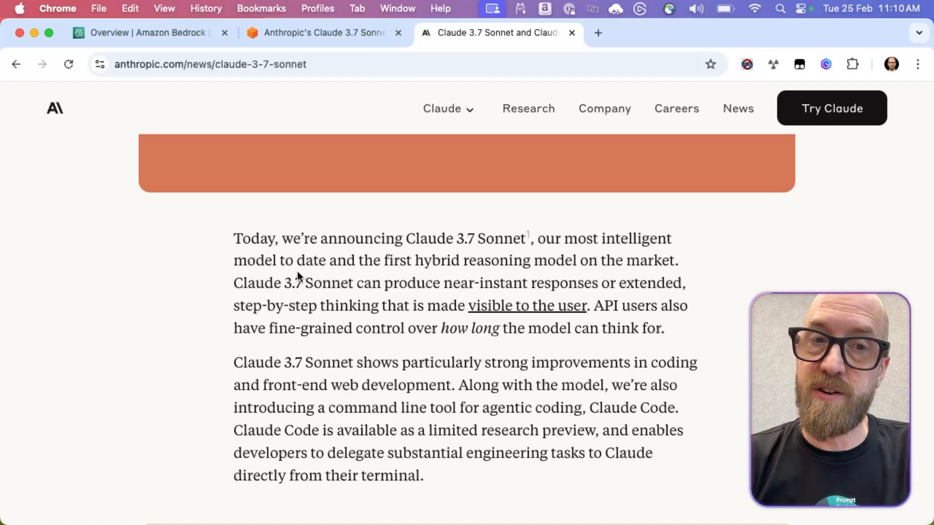
pyautogui.scroll(-3)
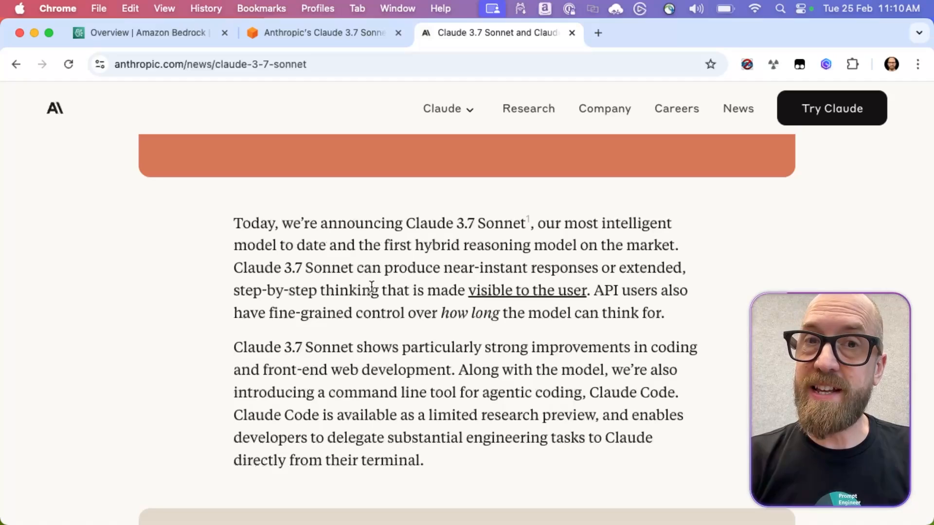
pyautogui.scroll(-3)
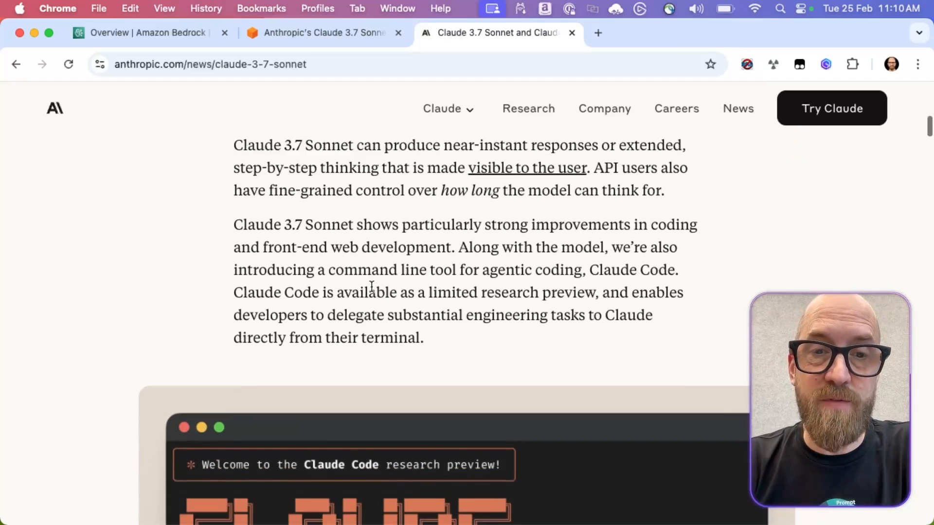
pyautogui.scroll(3)
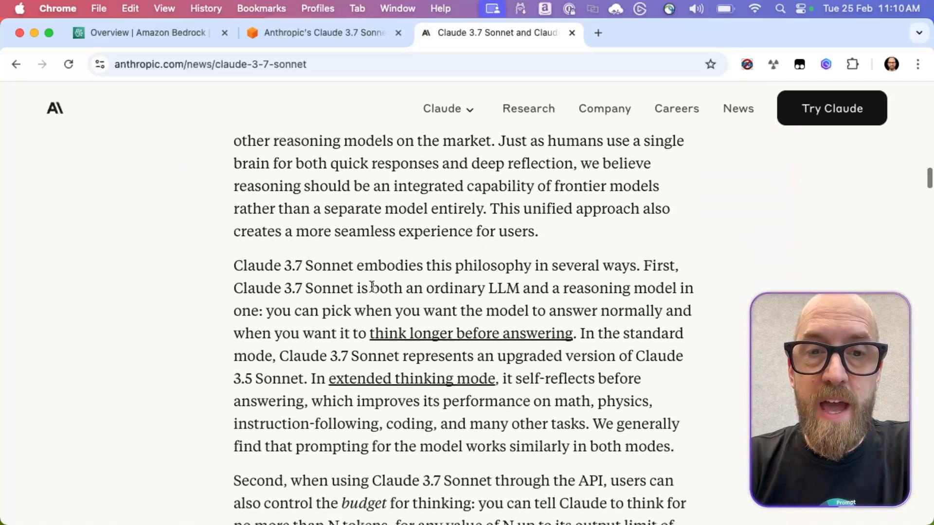
pyautogui.scroll(-3)
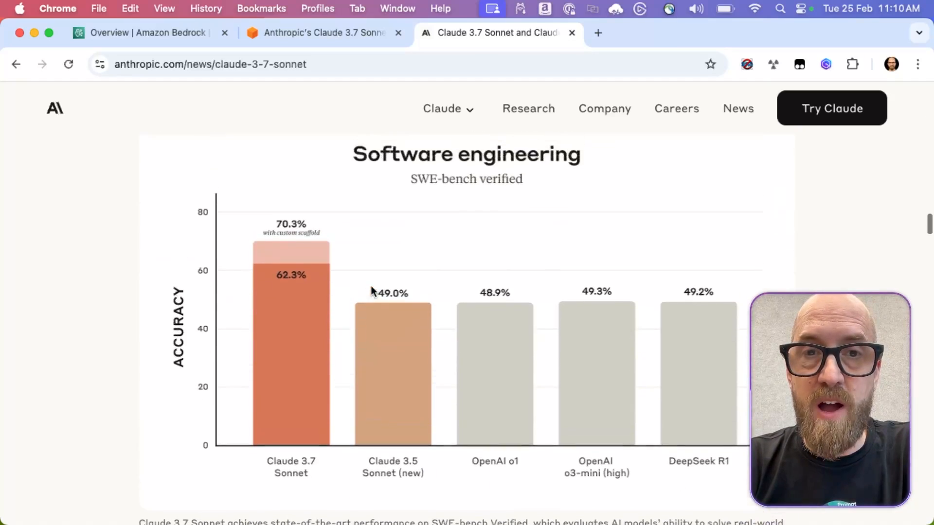
pyautogui.scroll(-3)
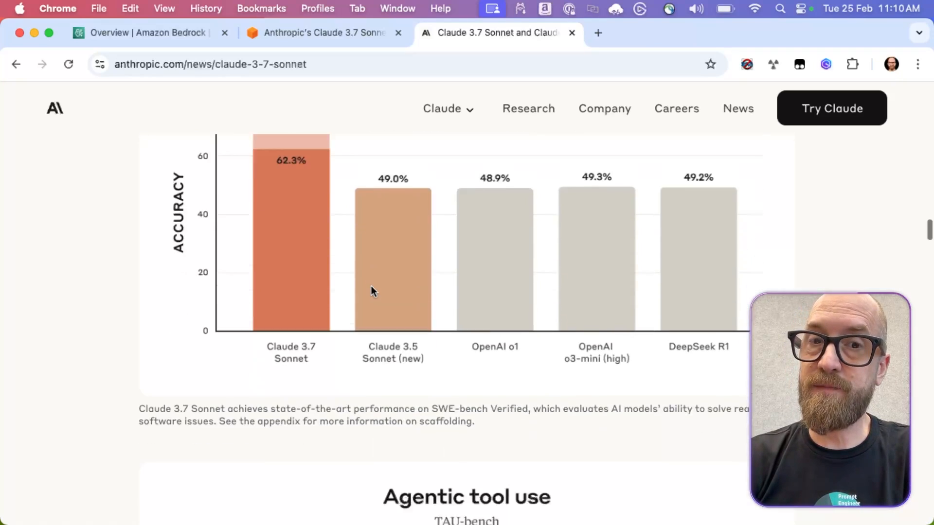
pyautogui.scroll(-3)
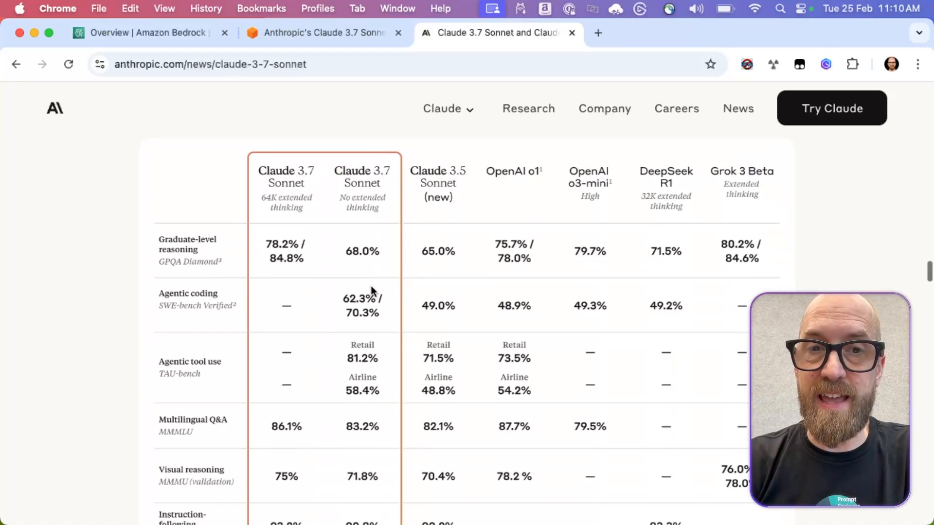
pyautogui.scroll(-3)
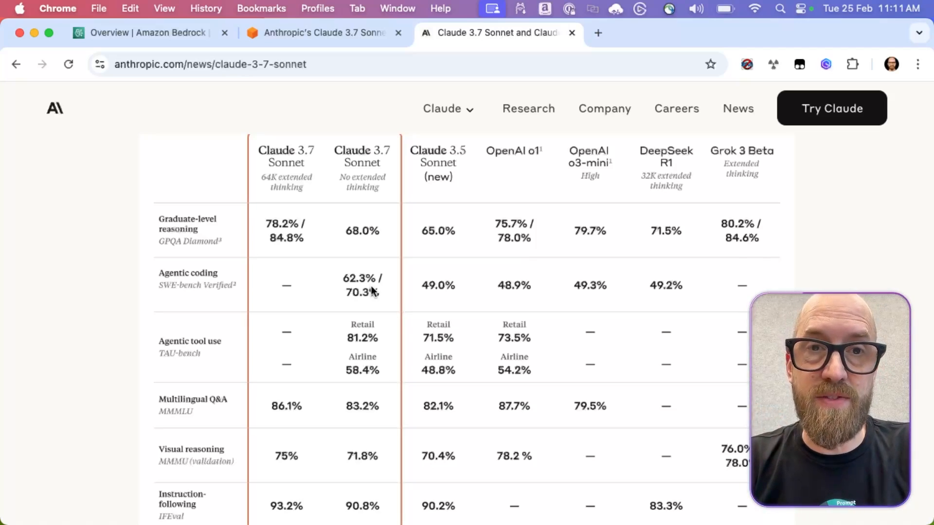
# Read the AWS News Blog post on Claude 3.7 Sonnet in Bedrock down to the playground screenshot
pyautogui.click(322, 33)
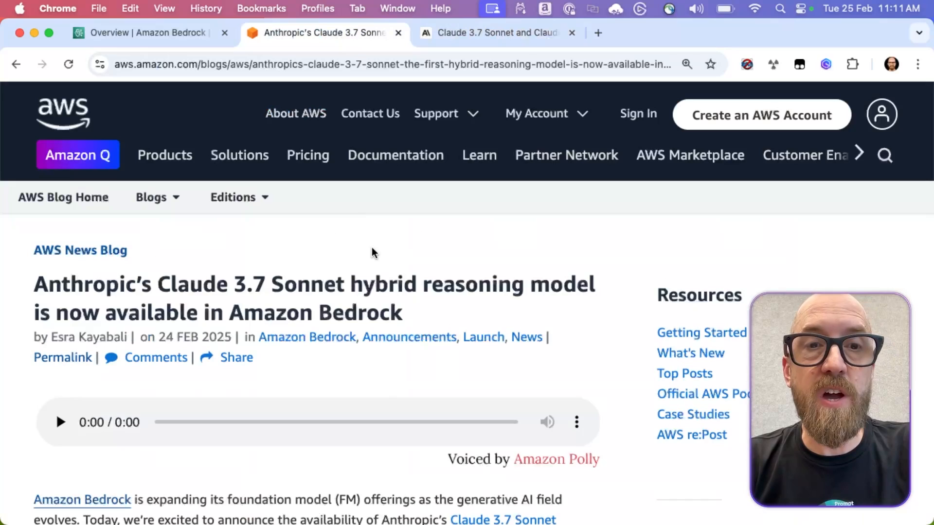
pyautogui.scroll(-3)
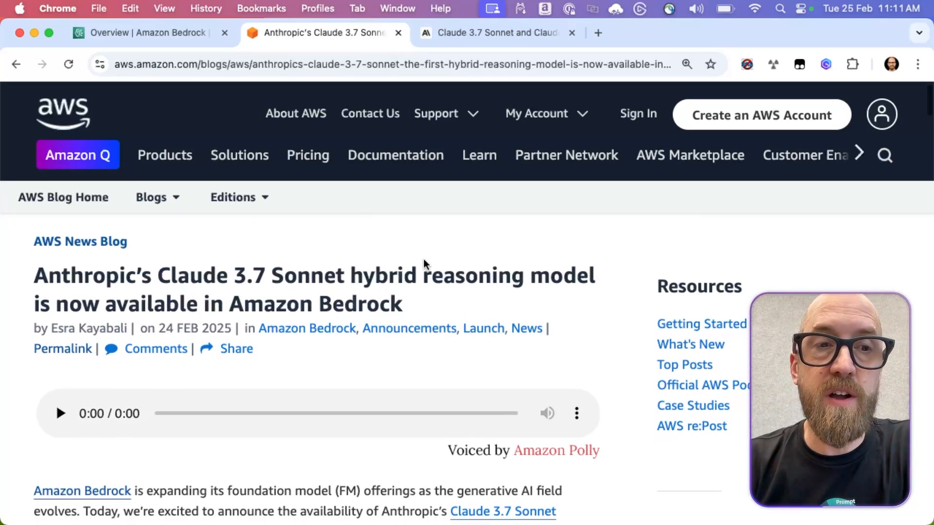
pyautogui.scroll(-3)
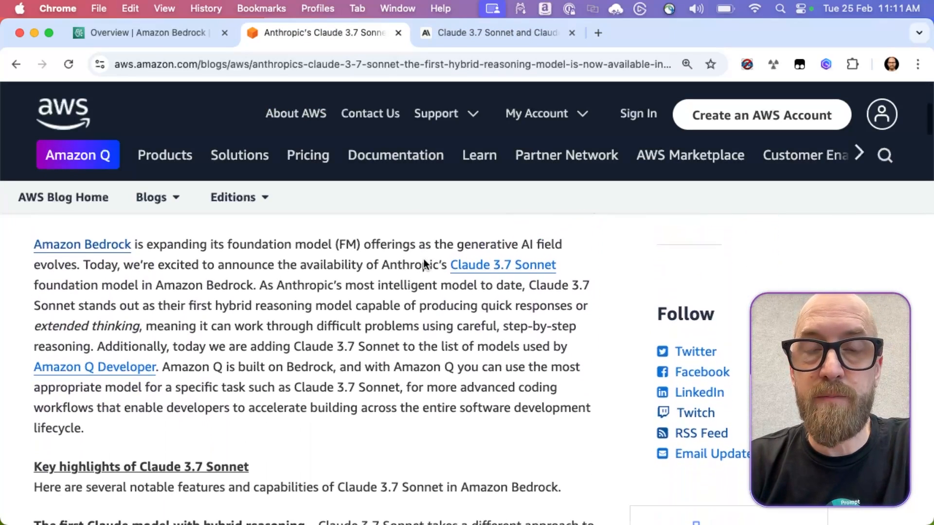
pyautogui.scroll(-3)
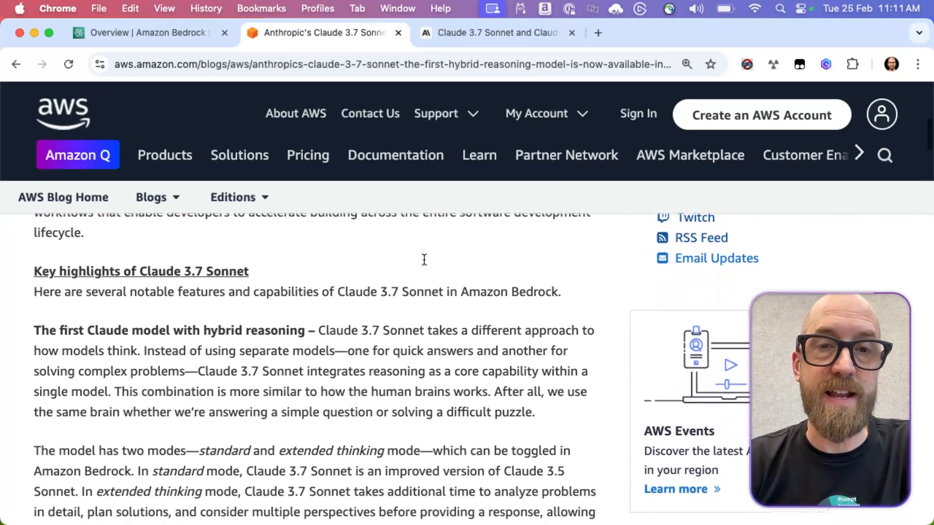
pyautogui.scroll(-3)
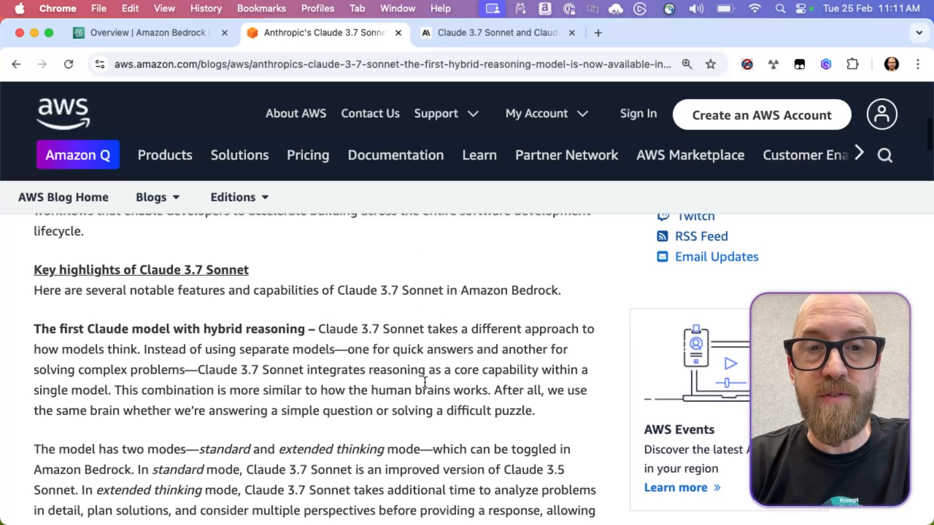
pyautogui.scroll(-3)
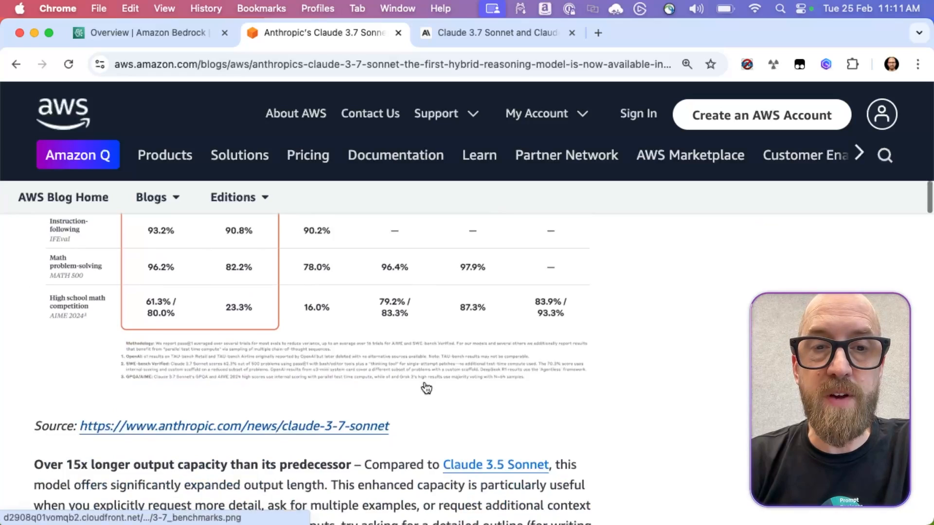
pyautogui.scroll(-3)
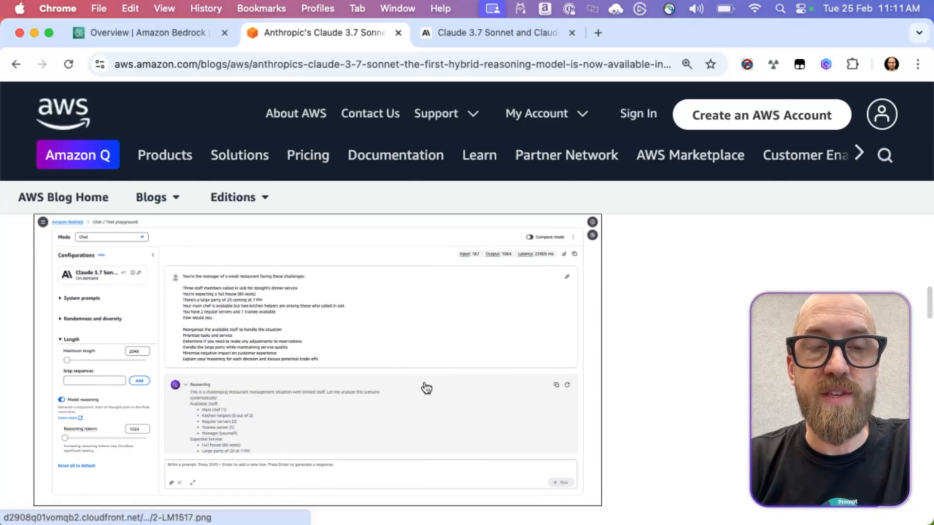
pyautogui.moveTo(140, 416)
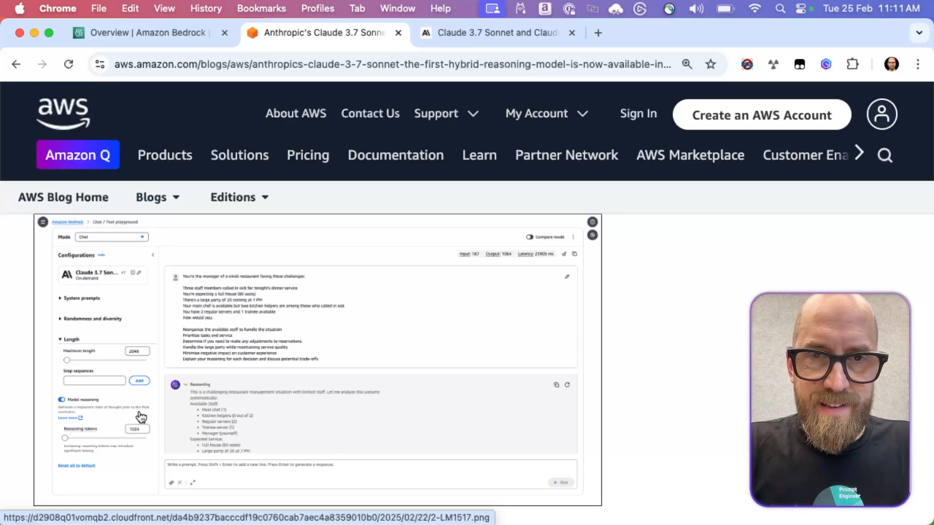
pyautogui.moveTo(195, 182)
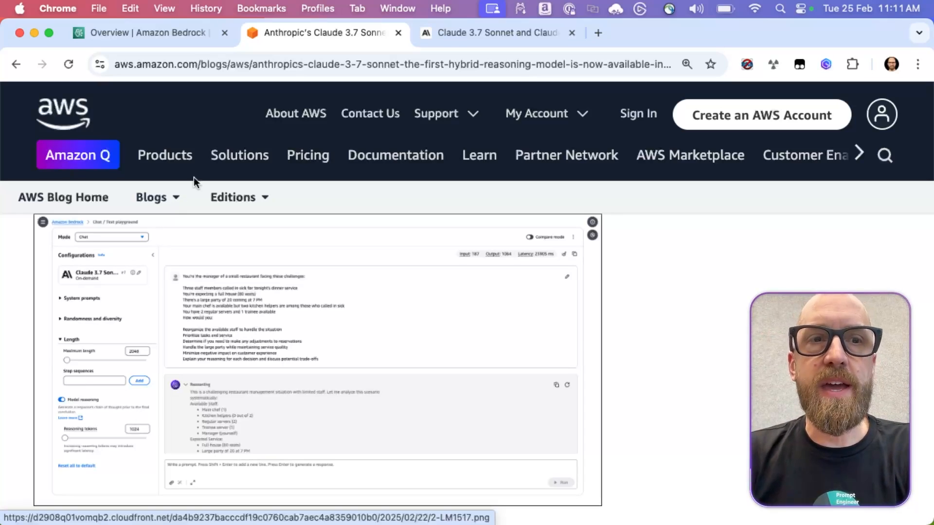
# Show the Bedrock Model access page in US West (Oregon) with Claude 3.7 Sonnet access granted
pyautogui.click(143, 33)
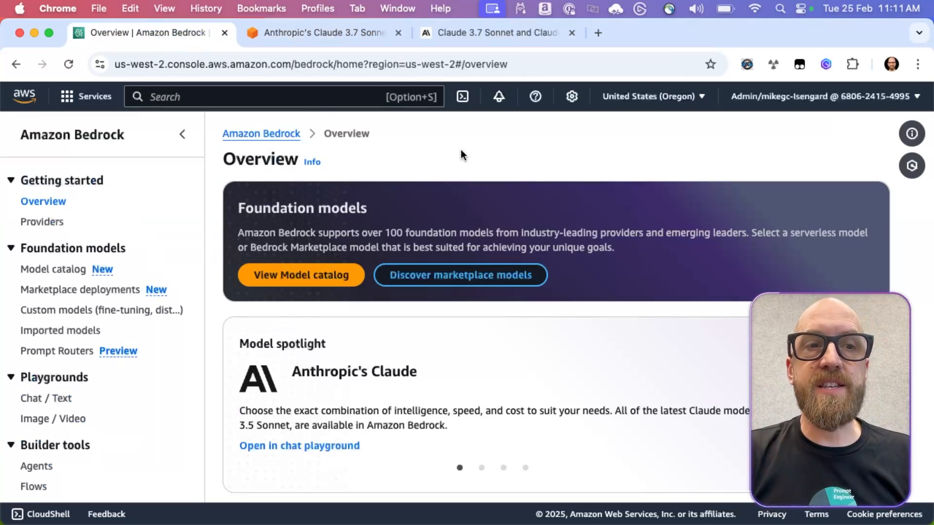
pyautogui.moveTo(85, 429)
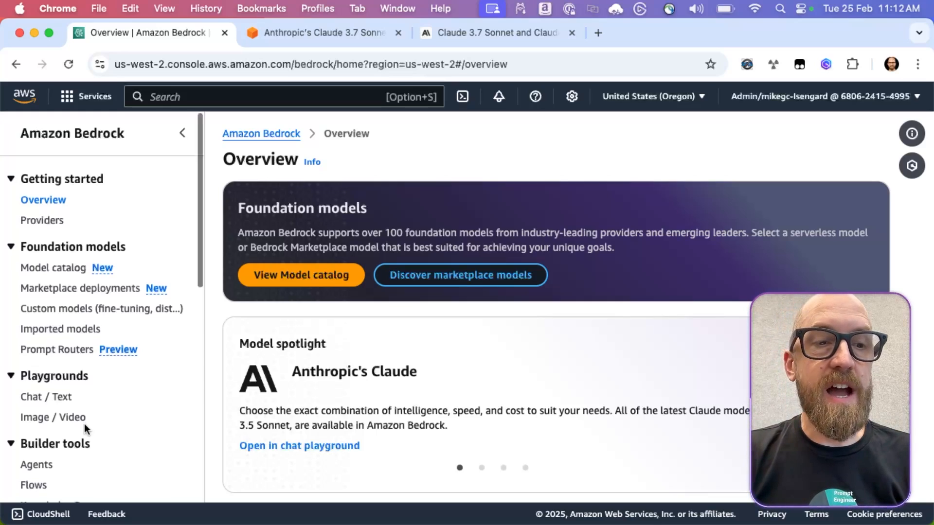
pyautogui.scroll(-3)
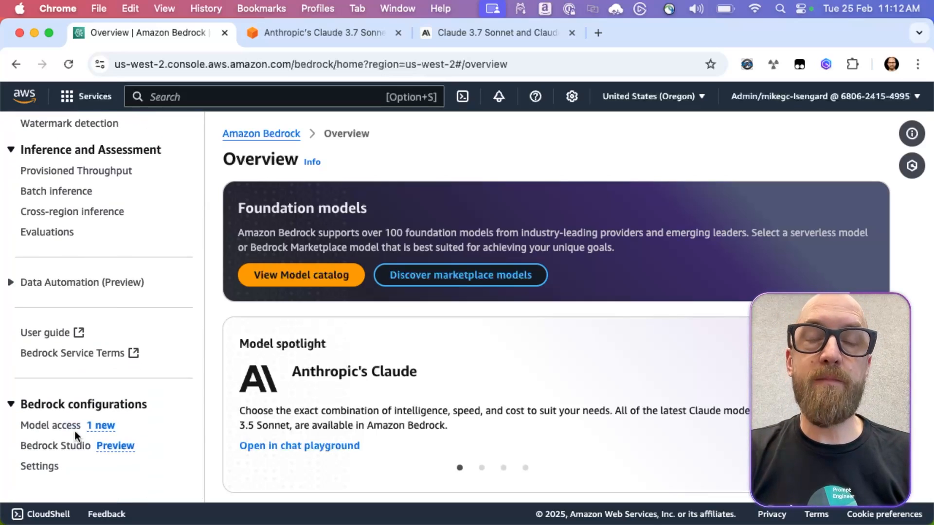
pyautogui.click(50, 425)
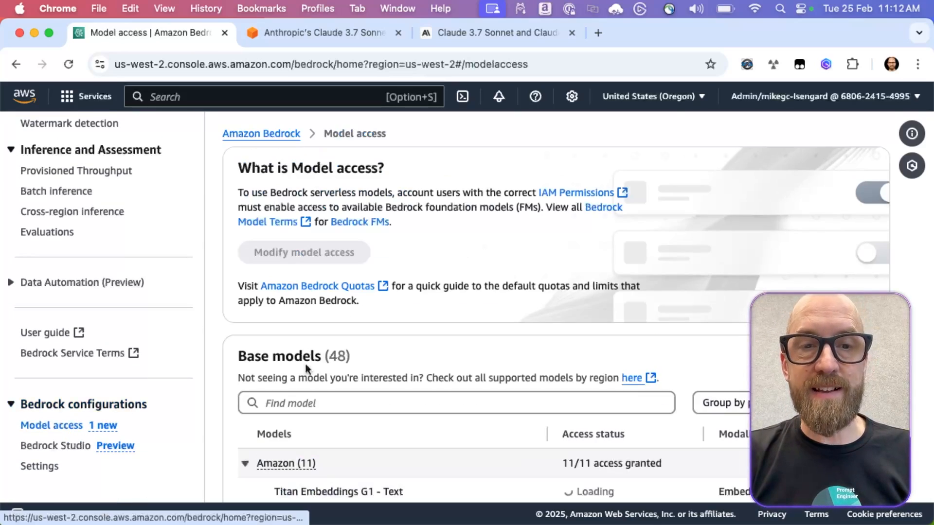
pyautogui.scroll(-3)
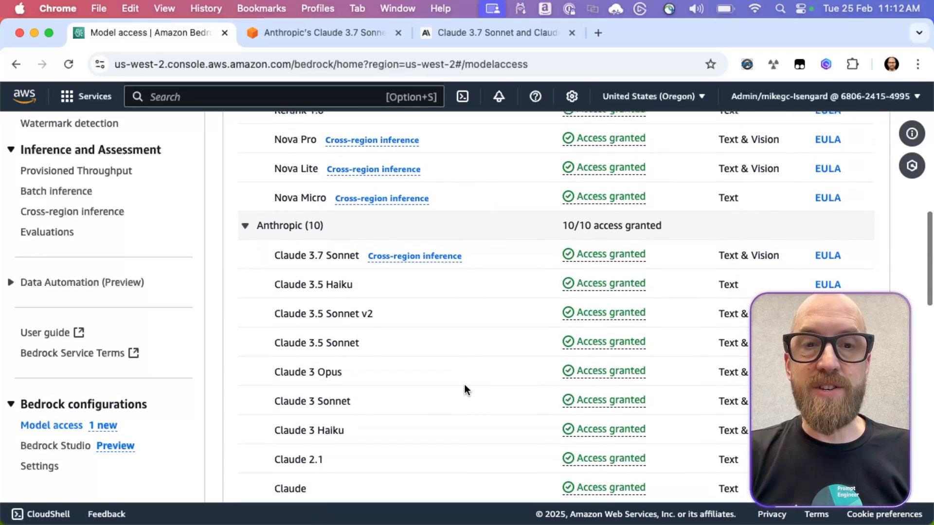
pyautogui.moveTo(360, 270)
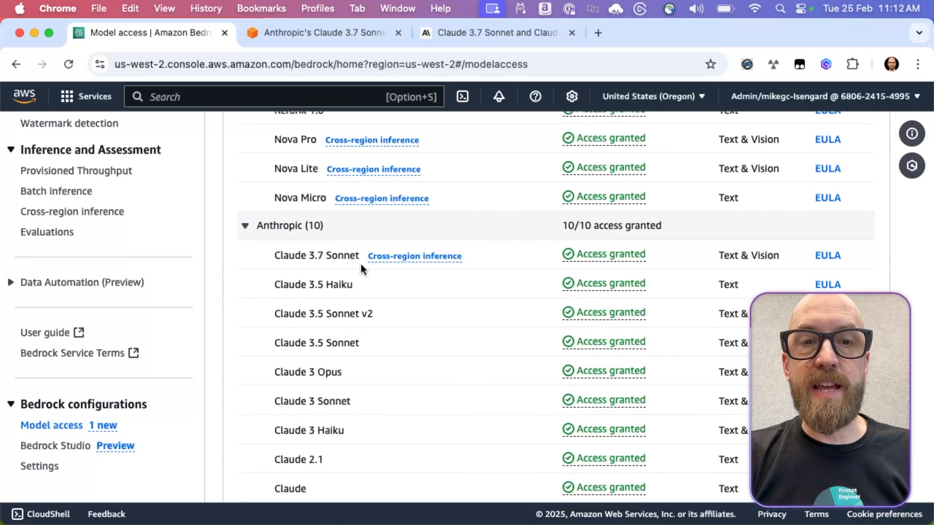
pyautogui.moveTo(494, 262)
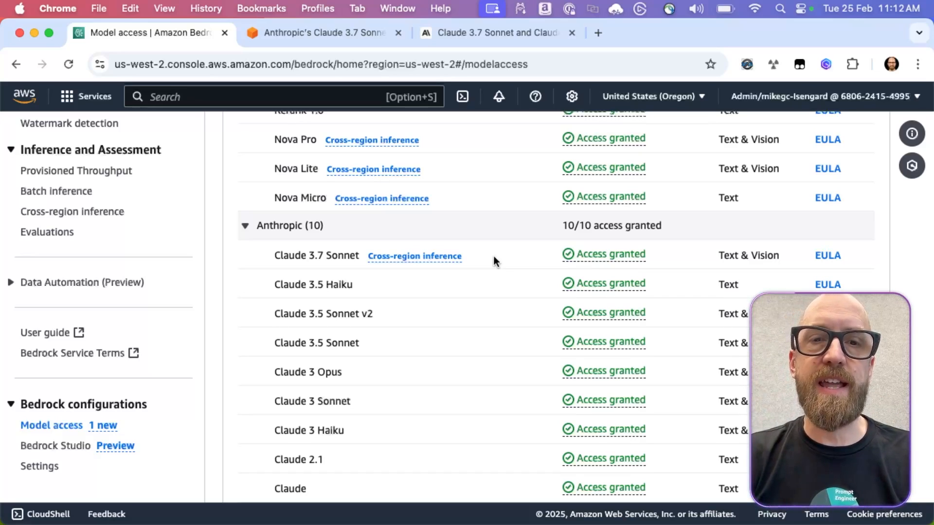
pyautogui.moveTo(267, 255)
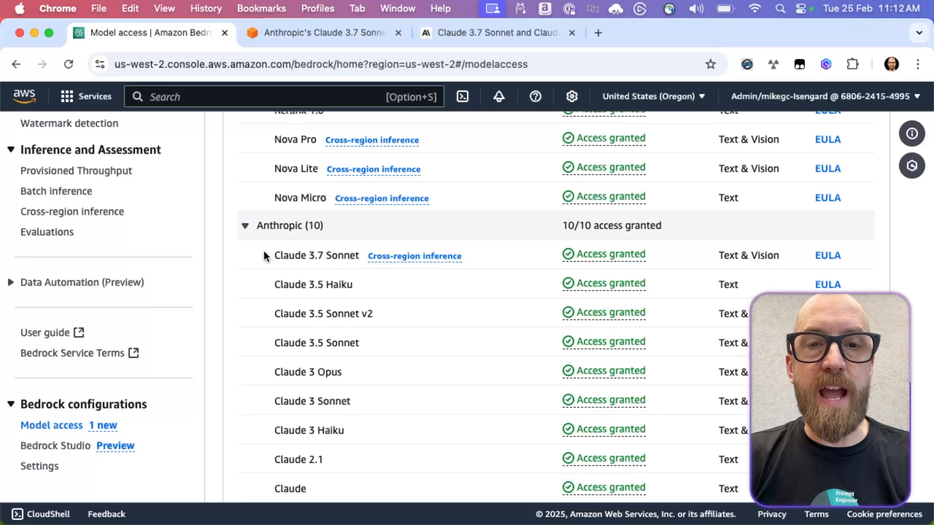
pyautogui.scroll(3)
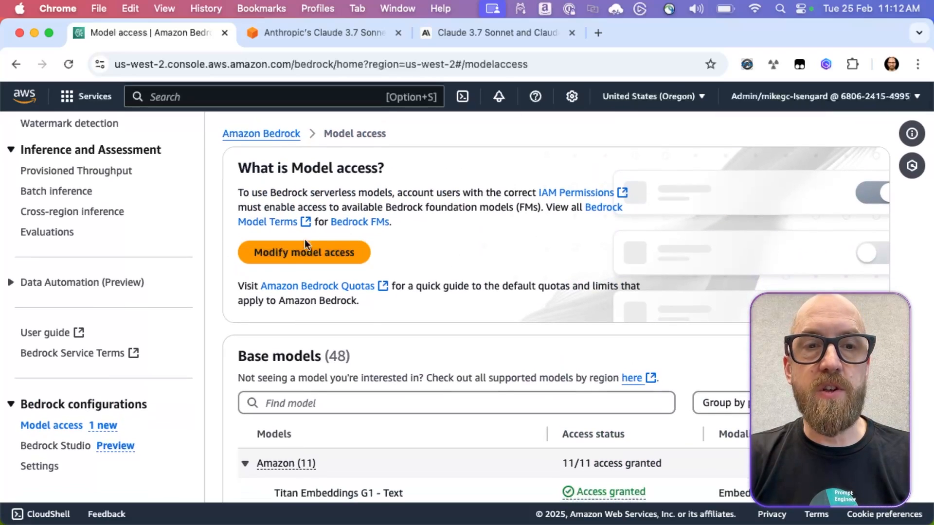
pyautogui.scroll(-3)
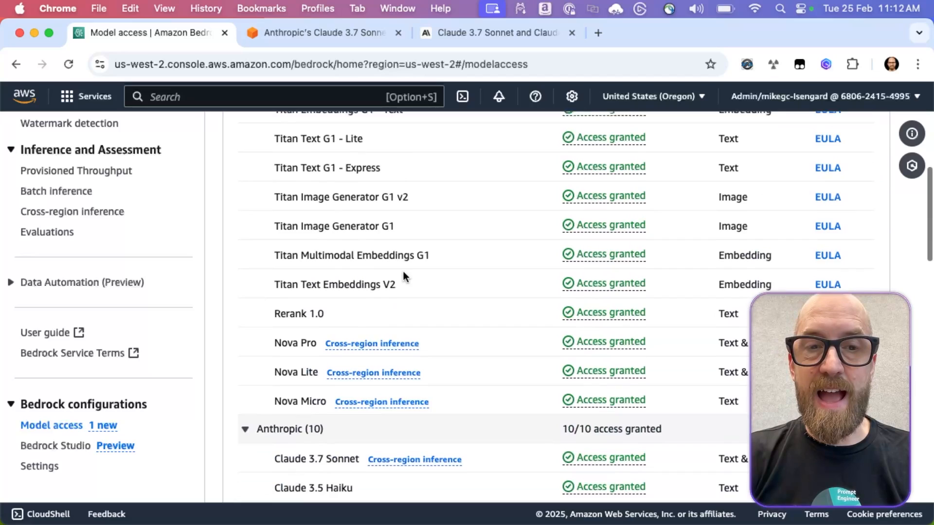
pyautogui.scroll(-3)
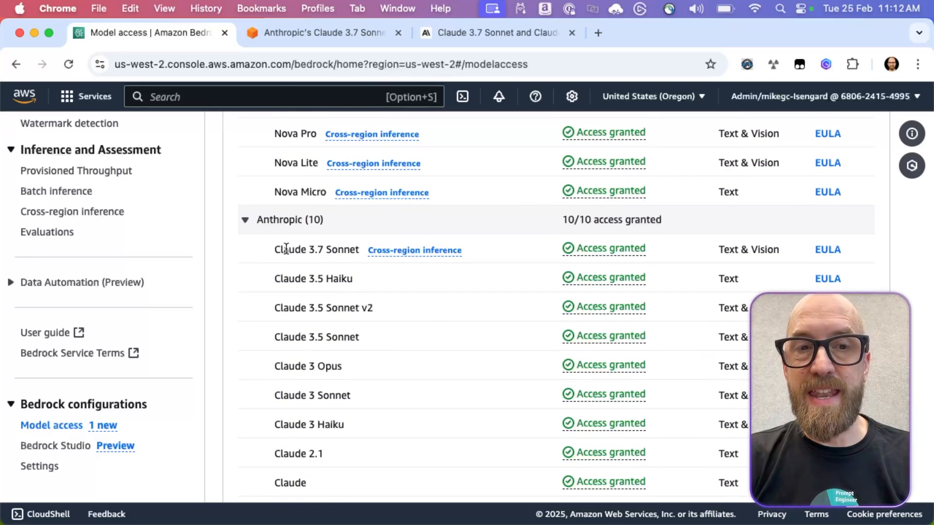
pyautogui.moveTo(482, 251)
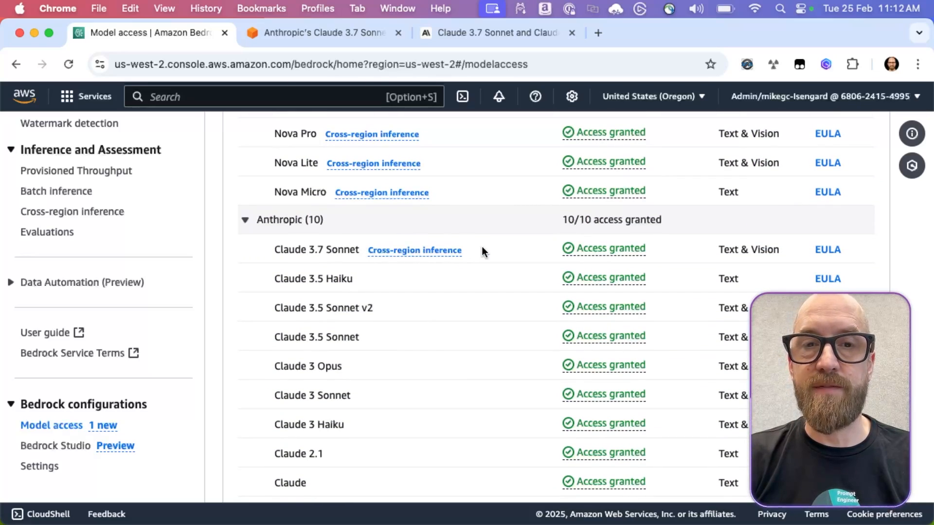
pyautogui.moveTo(482, 253)
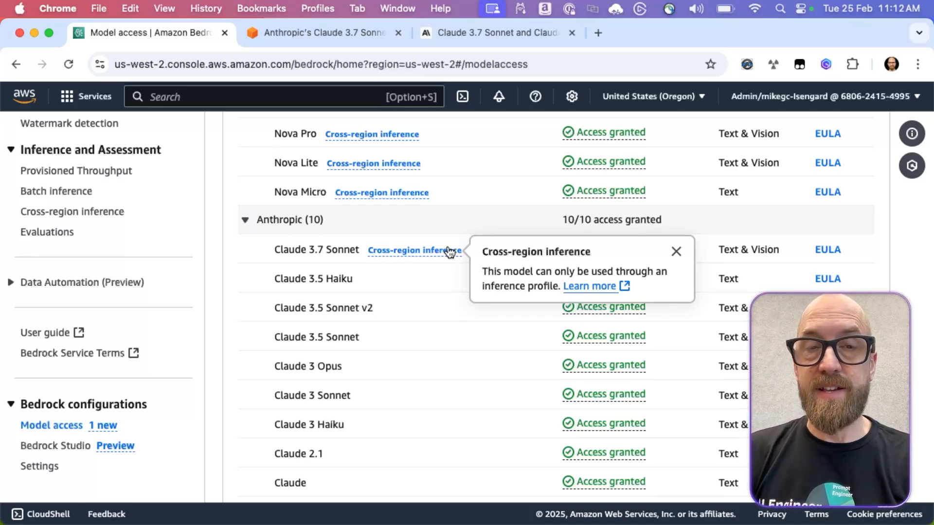
pyautogui.moveTo(225, 280)
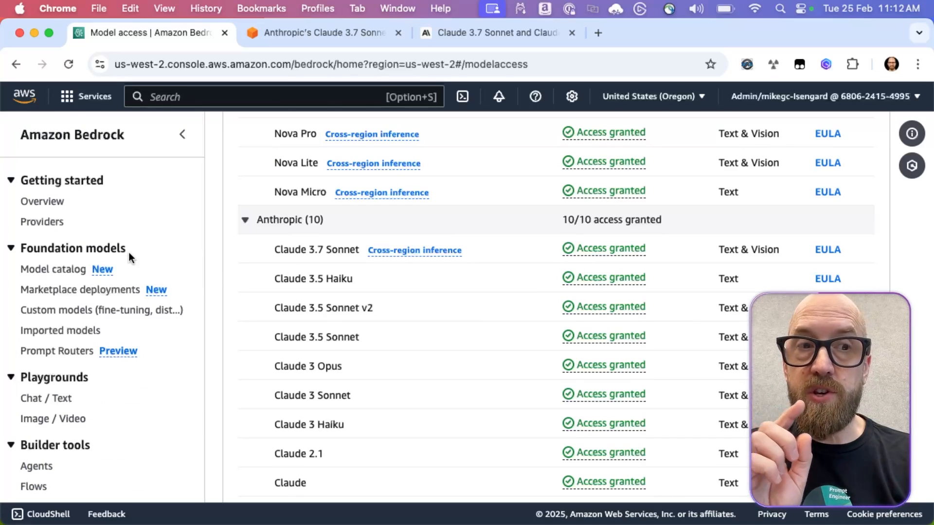
# Filter the model catalog to Anthropic, view Claude 3.7 Sonnet's details and select its model ID
pyautogui.click(52, 270)
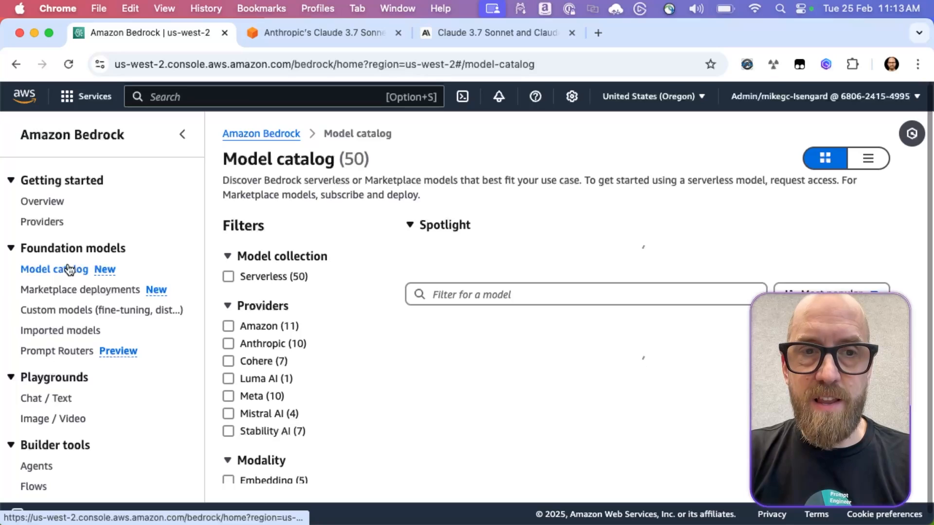
pyautogui.click(229, 361)
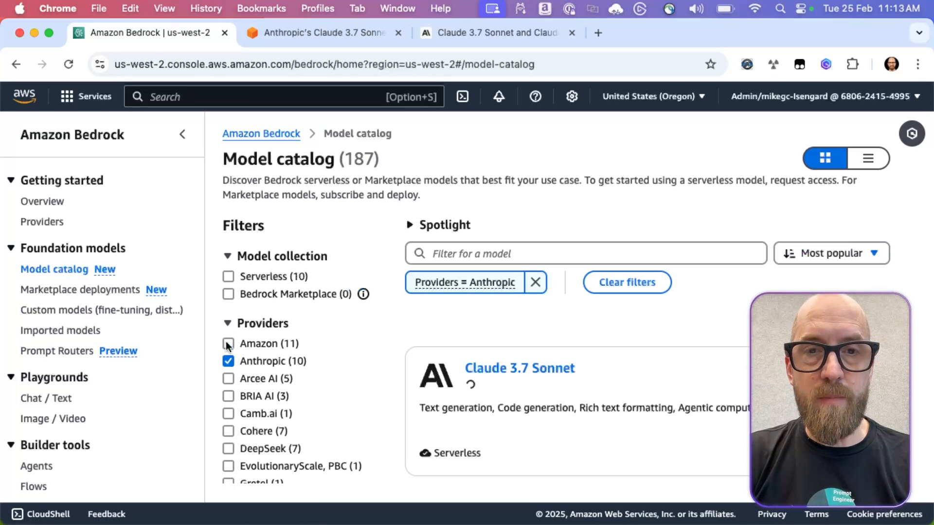
pyautogui.click(518, 367)
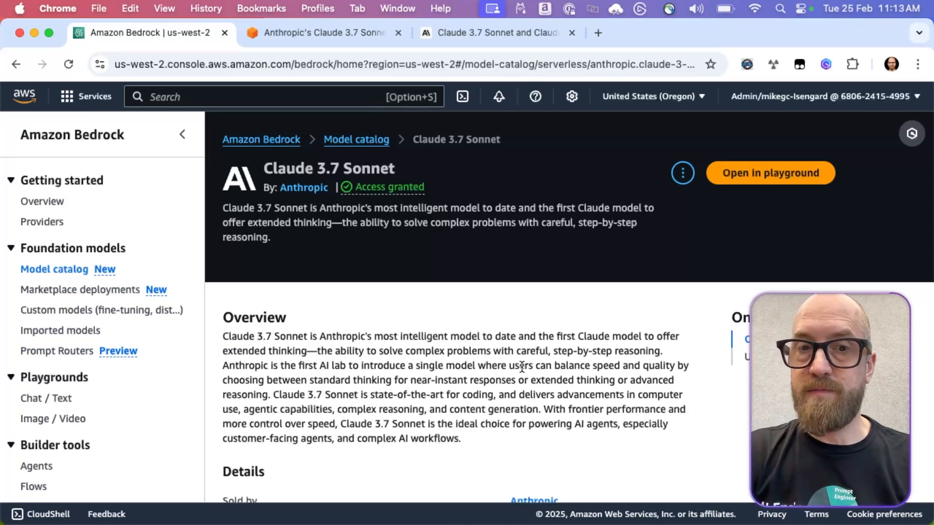
pyautogui.scroll(-3)
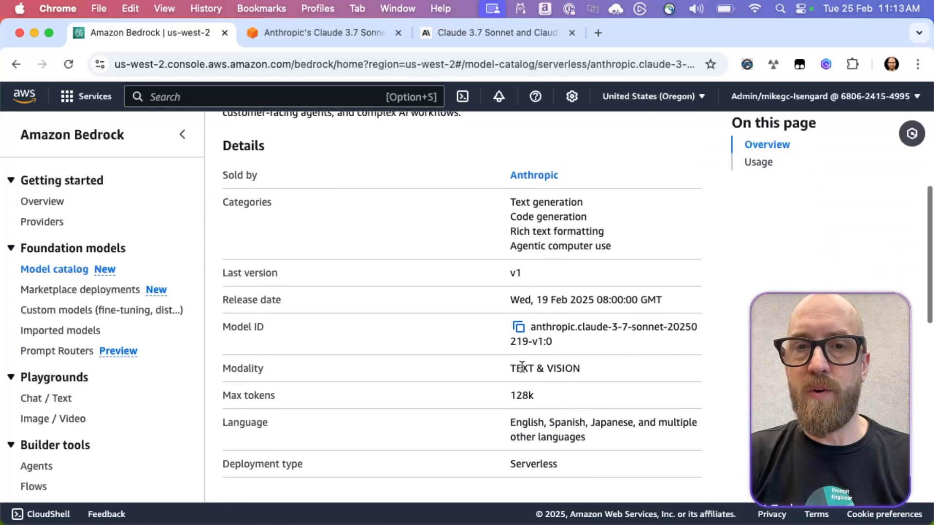
pyautogui.scroll(-3)
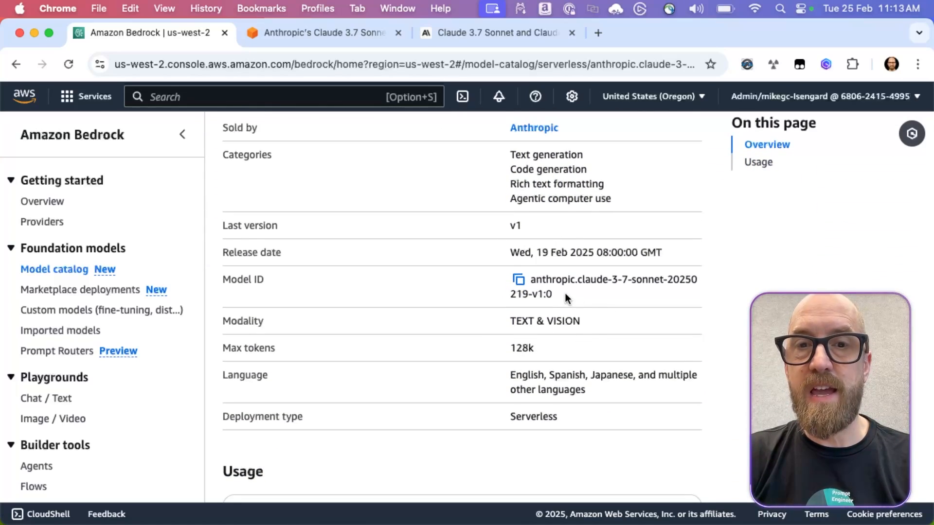
pyautogui.doubleClick(601, 279)
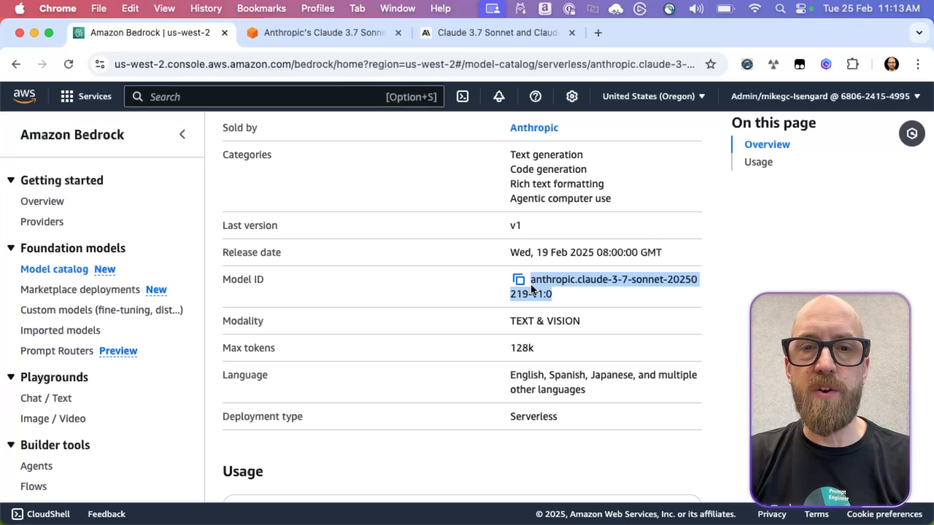
pyautogui.scroll(3)
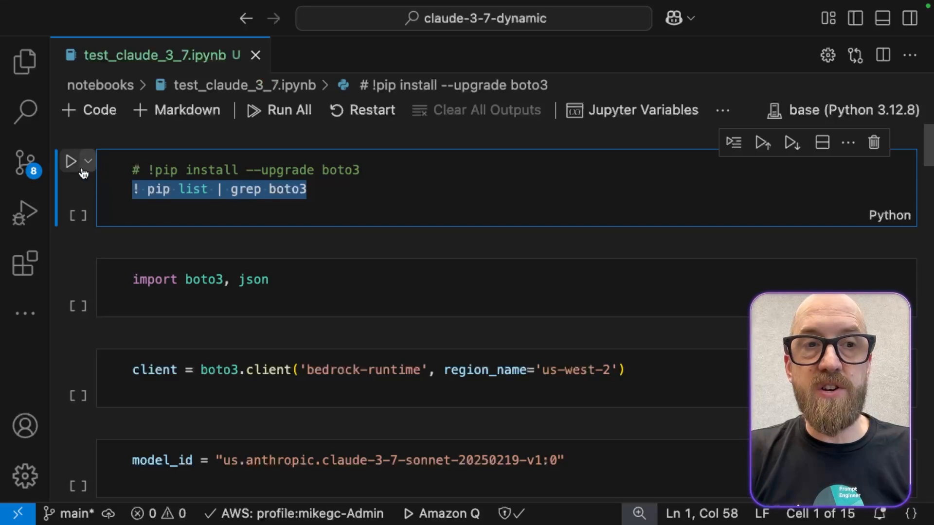
# Run the pip list cell showing boto3 1.37.0, the imports cell and the Bedrock client cell
pyautogui.click(71, 161)
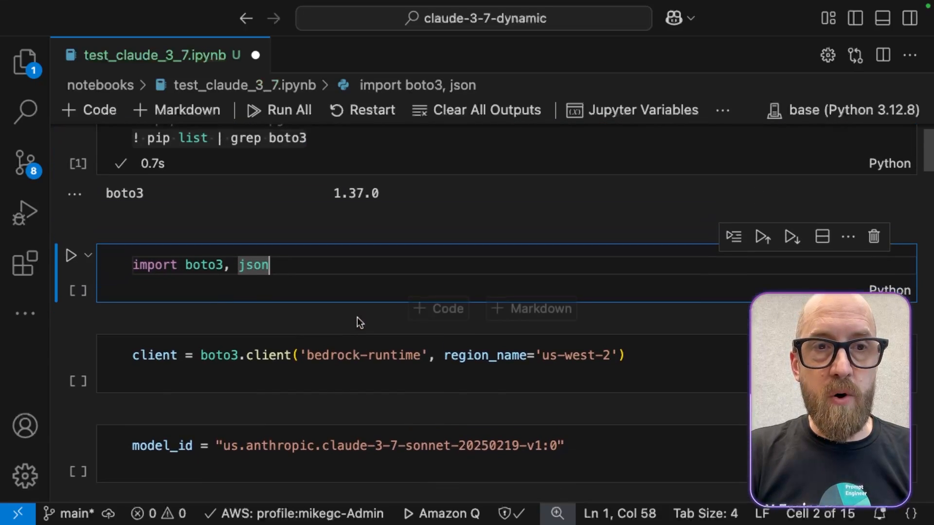
pyautogui.click(70, 255)
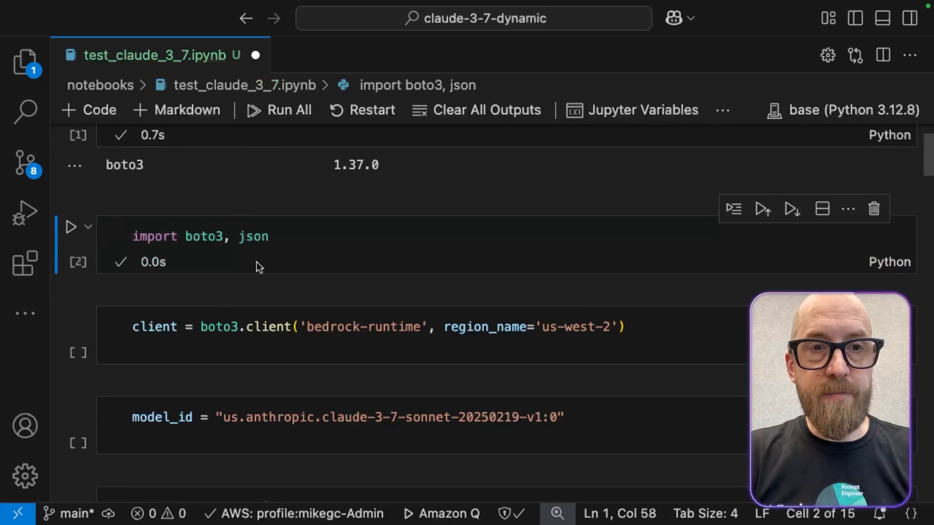
pyautogui.scroll(-3)
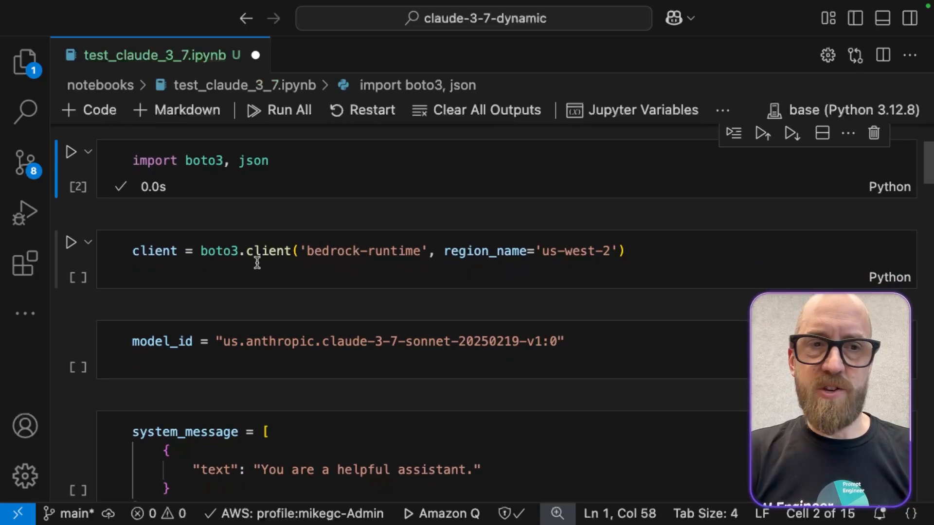
pyautogui.scroll(-3)
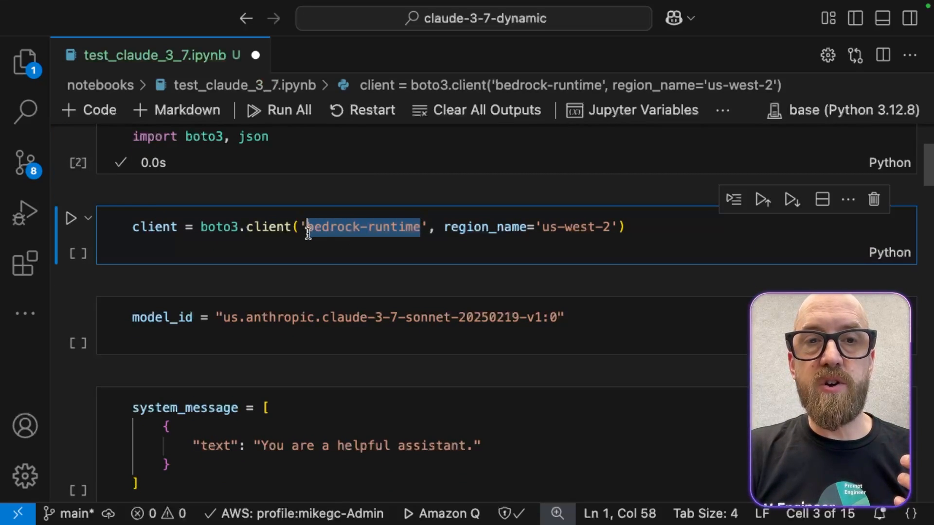
pyautogui.moveTo(602, 238)
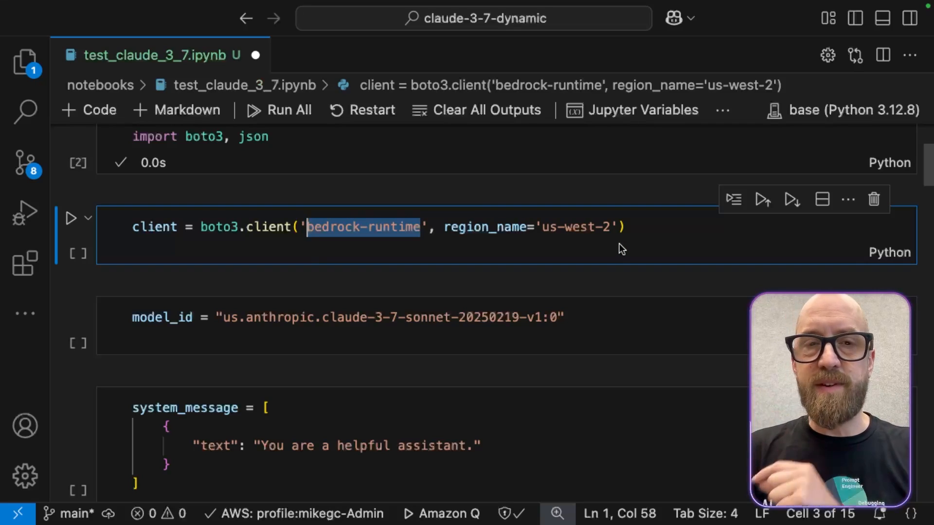
pyautogui.moveTo(155, 227)
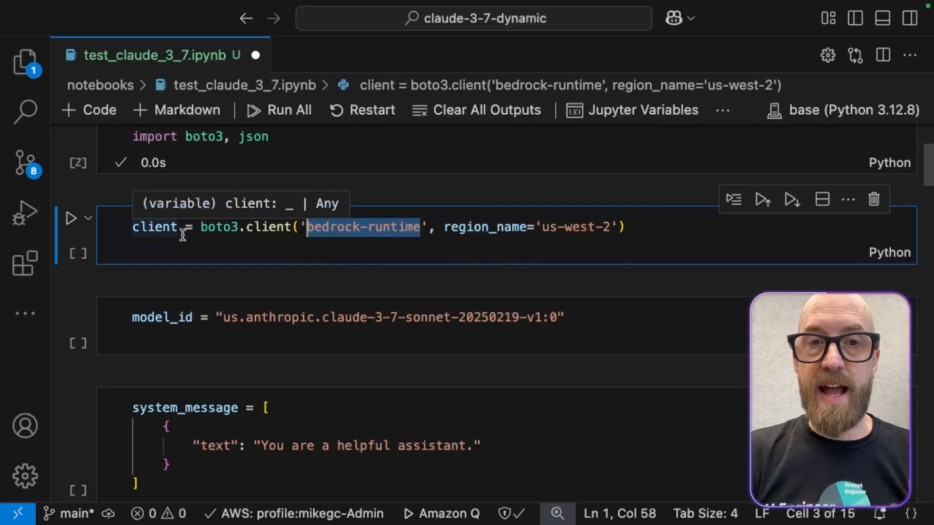
pyautogui.click(70, 218)
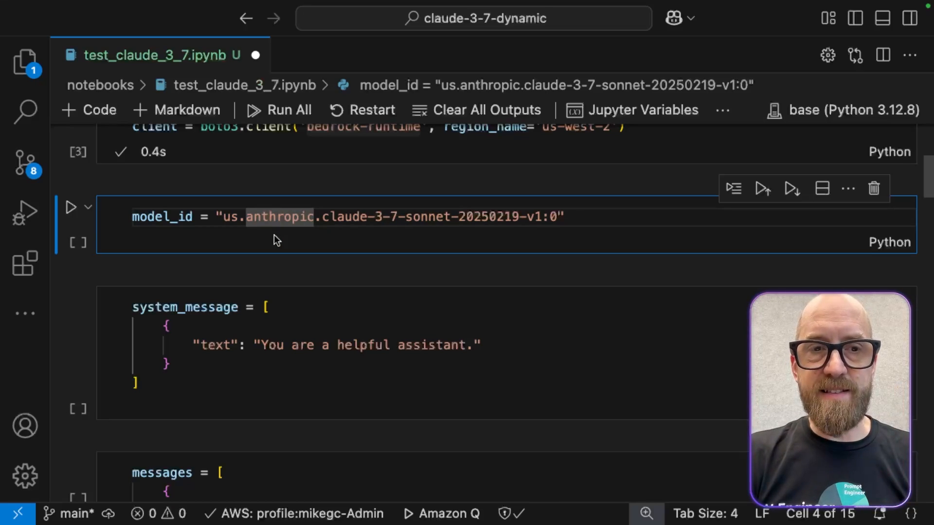
# Run the model_id and system_message cells, reaching the converse call cell
pyautogui.click(70, 206)
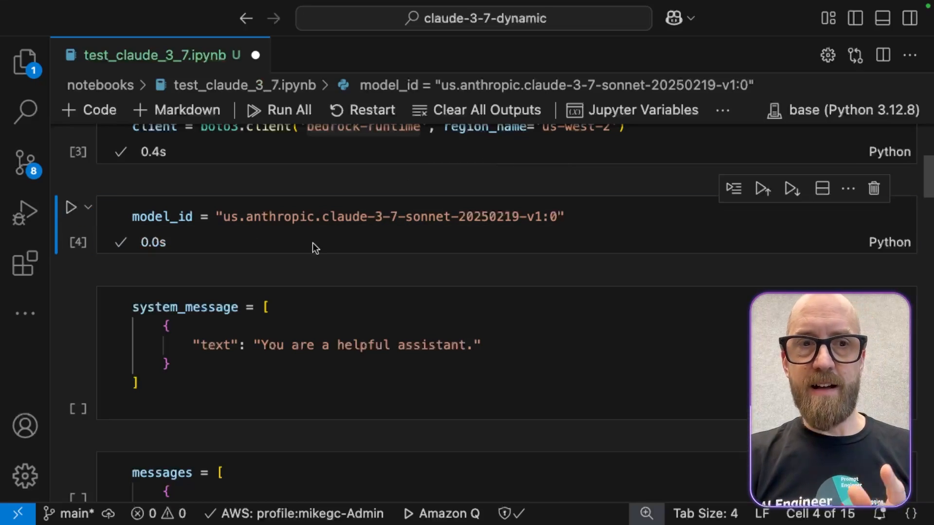
pyautogui.scroll(-3)
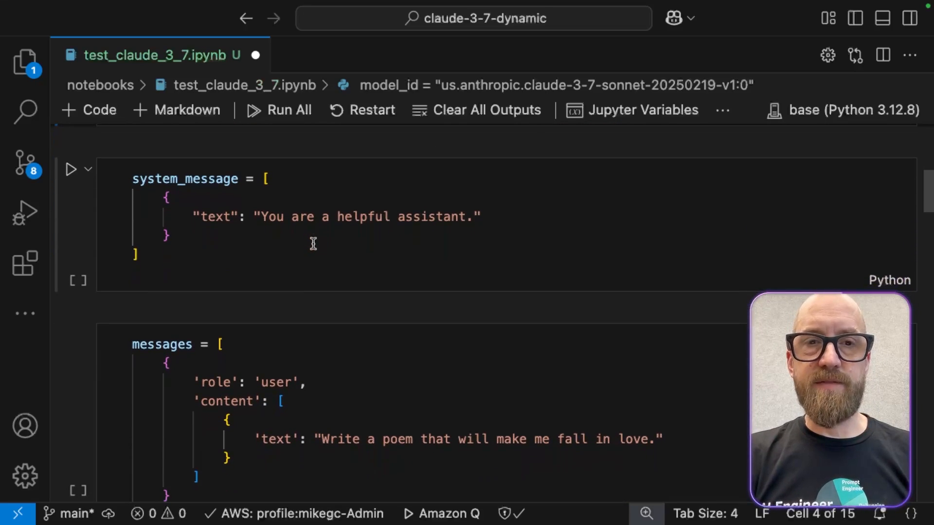
pyautogui.moveTo(71, 170)
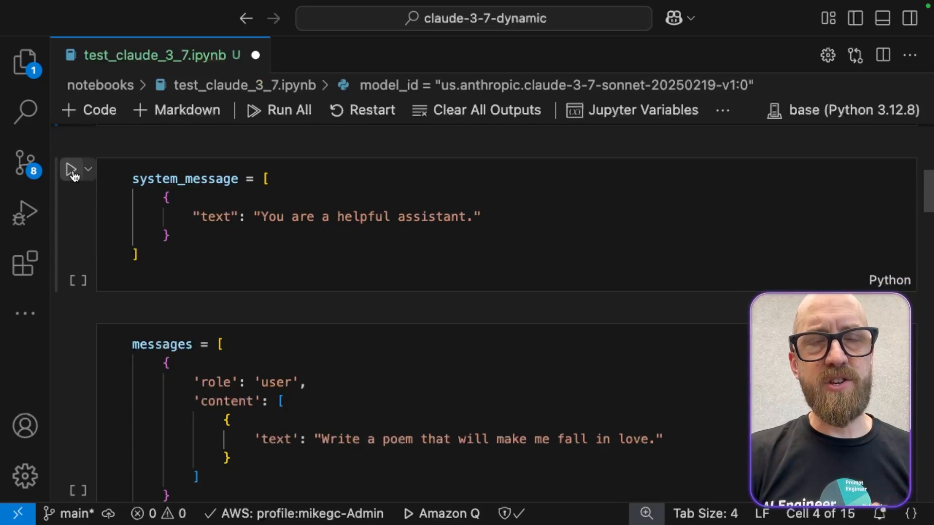
pyautogui.click(70, 169)
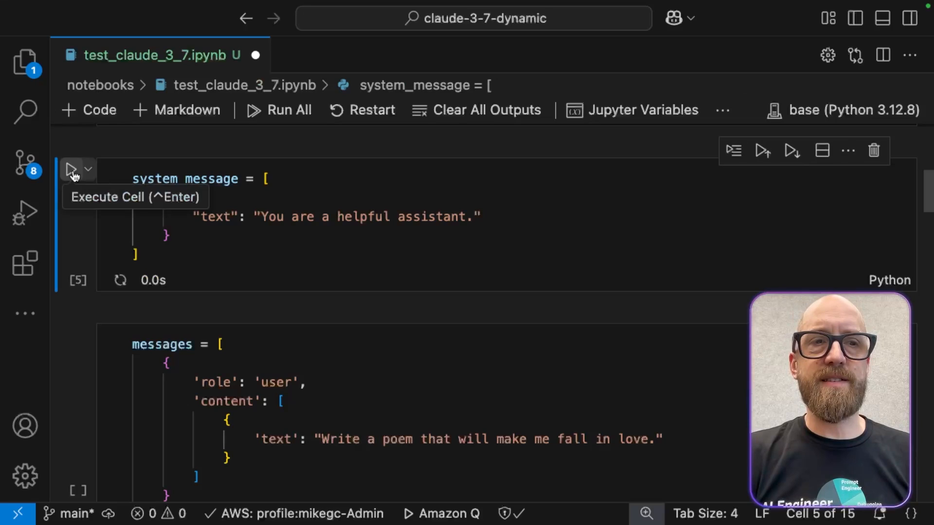
pyautogui.click(70, 170)
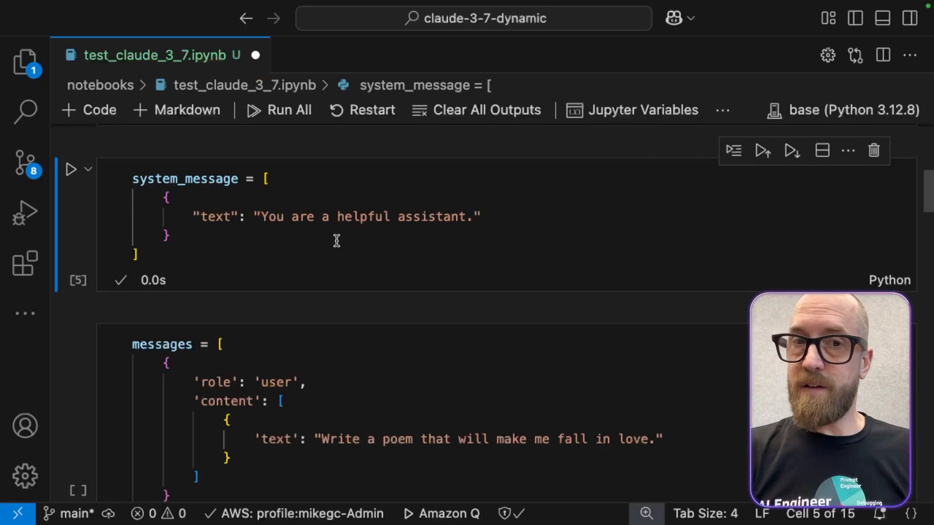
pyautogui.scroll(-3)
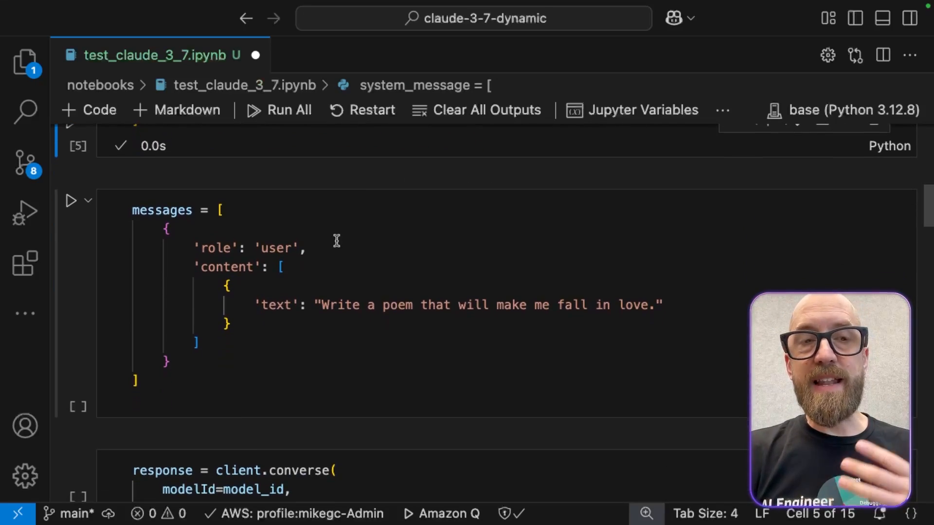
pyautogui.scroll(-3)
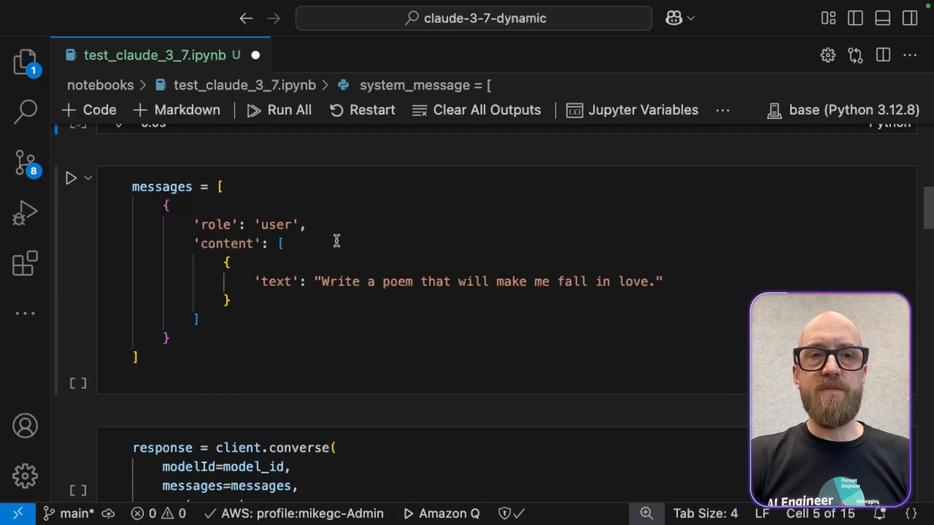
pyautogui.moveTo(283, 227)
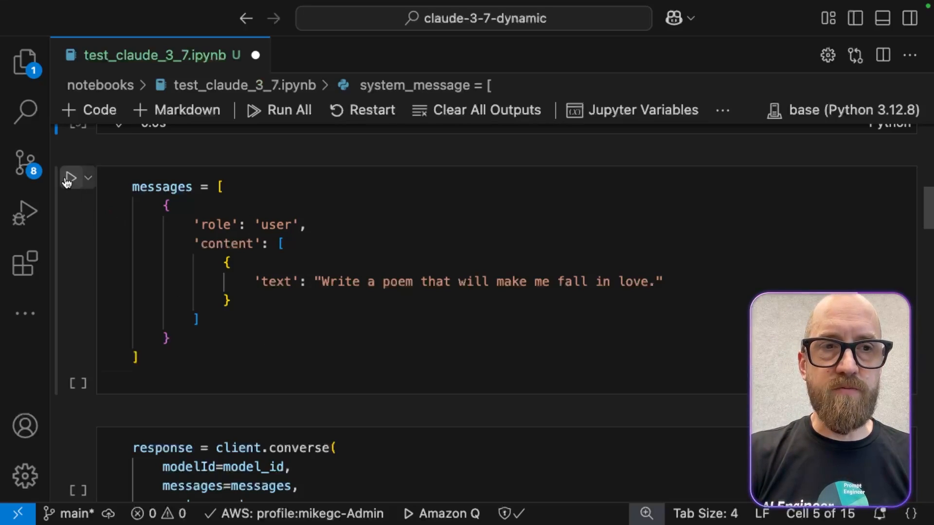
pyautogui.scroll(-3)
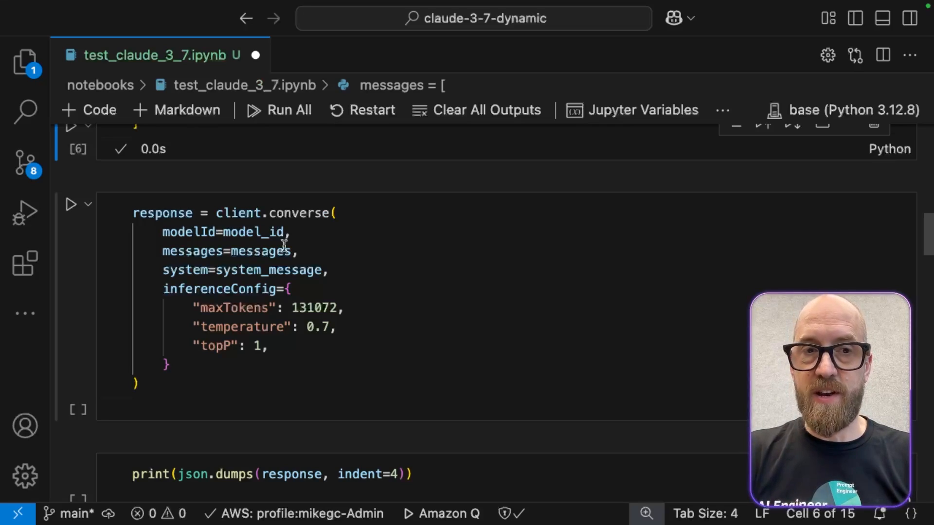
pyautogui.moveTo(253, 219)
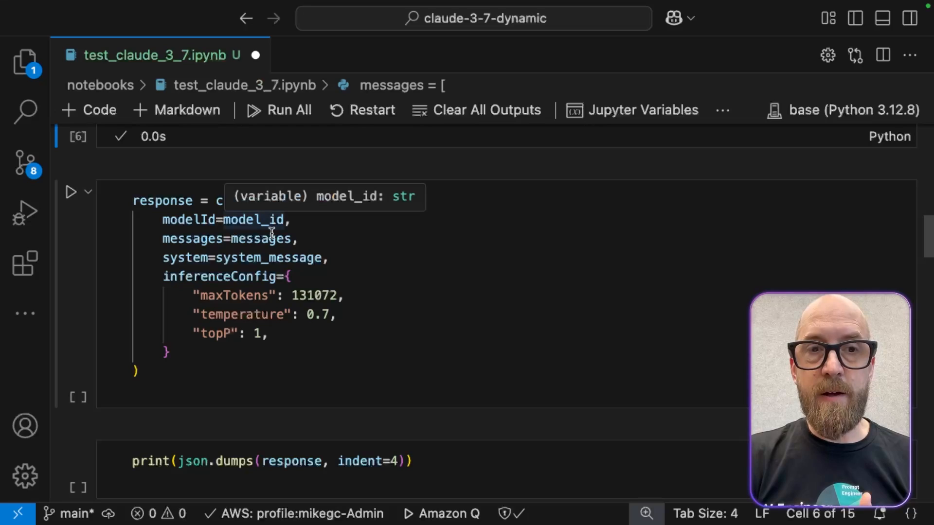
pyautogui.moveTo(262, 239)
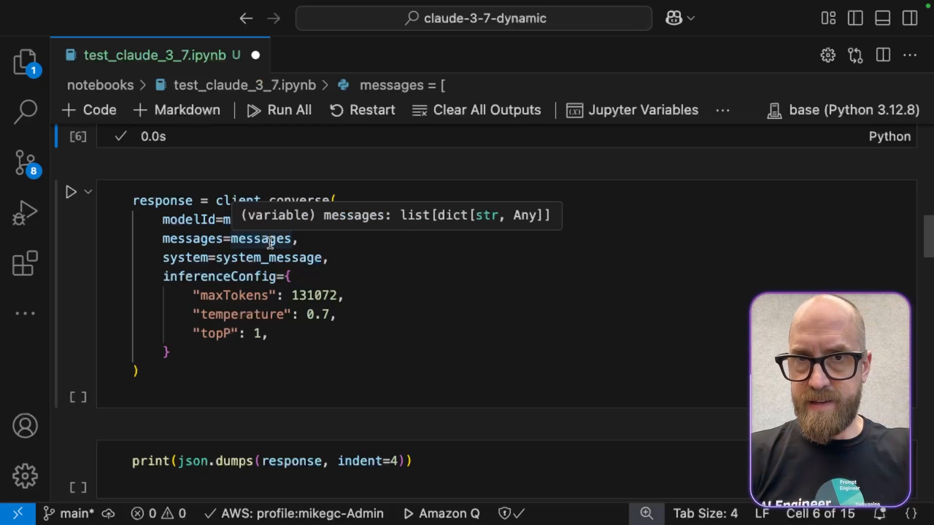
# Run the messages and client.converse cells for the love-poem prompt and print the JSON response
pyautogui.click(269, 257)
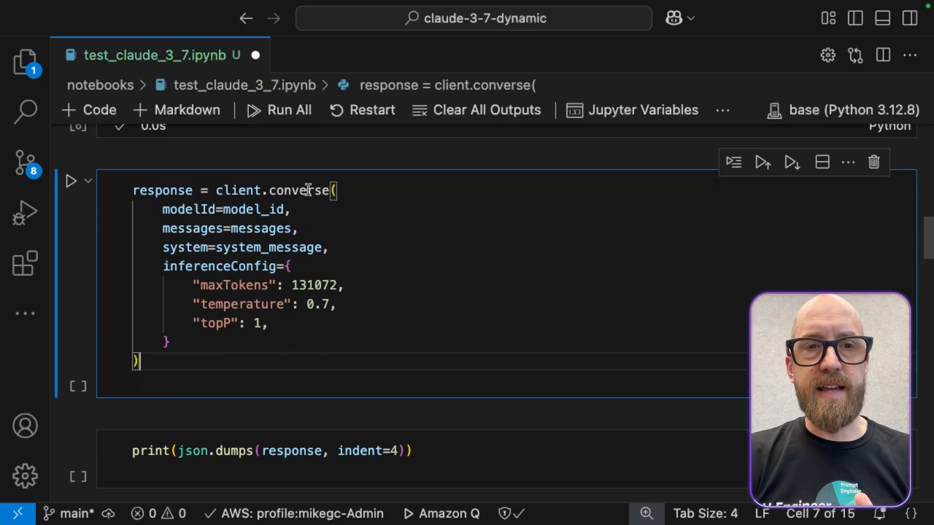
pyautogui.click(70, 181)
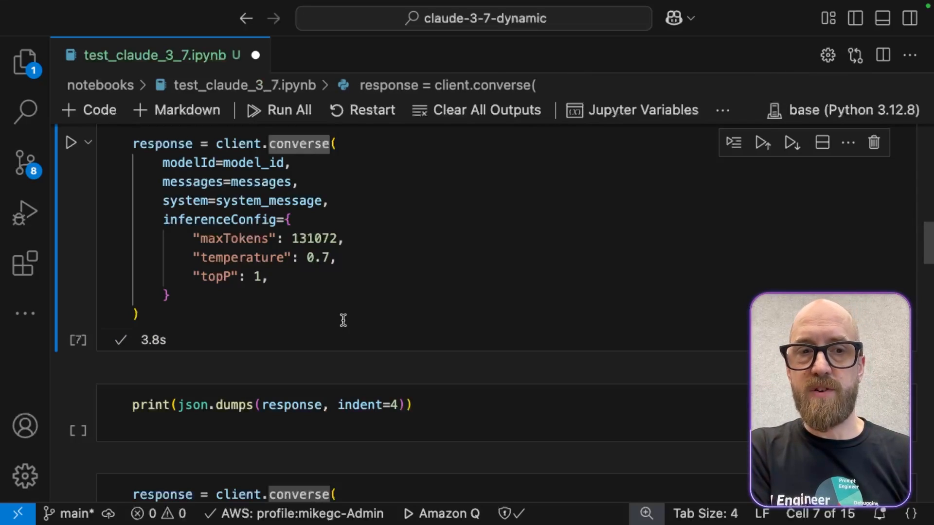
pyautogui.scroll(-3)
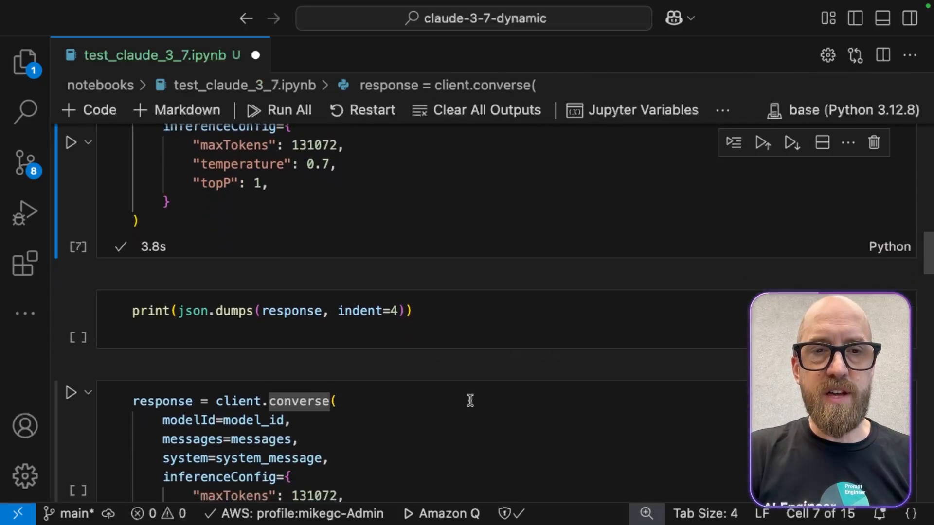
pyautogui.click(70, 310)
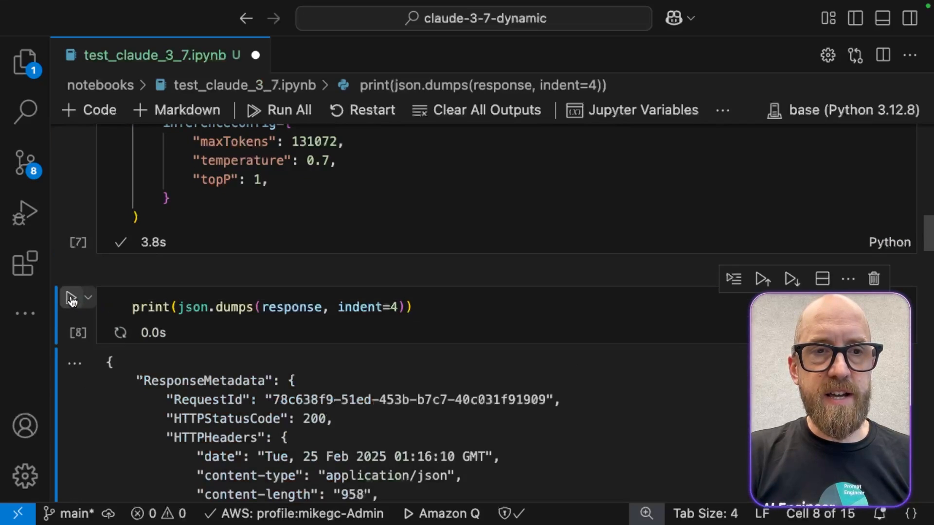
pyautogui.scroll(-3)
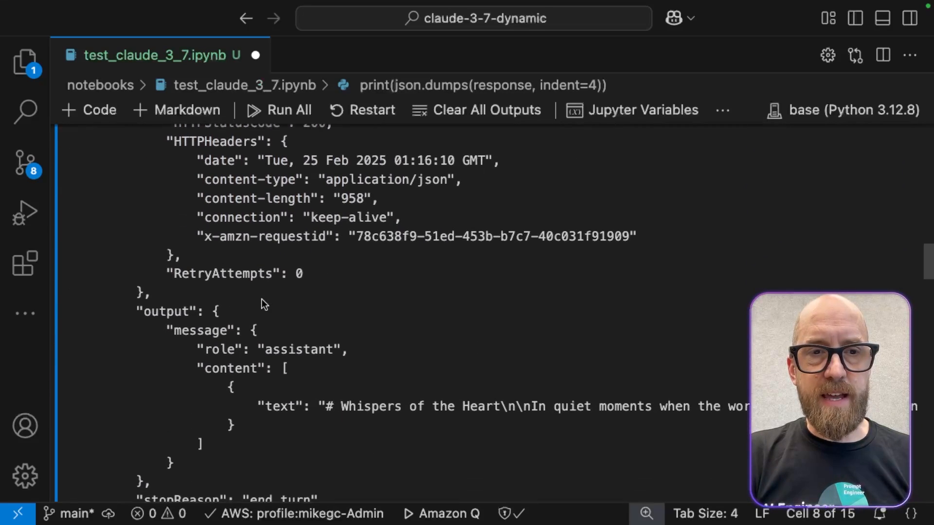
pyautogui.scroll(-3)
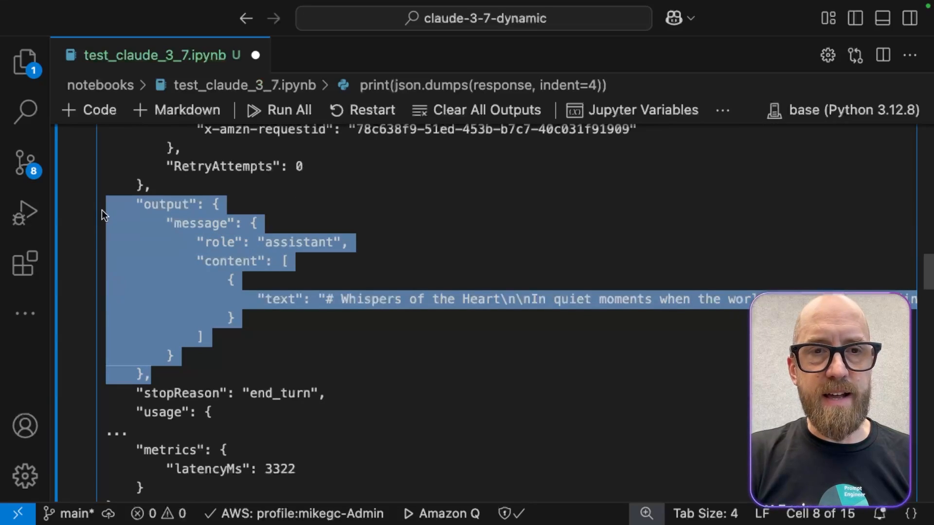
pyautogui.doubleClick(219, 242)
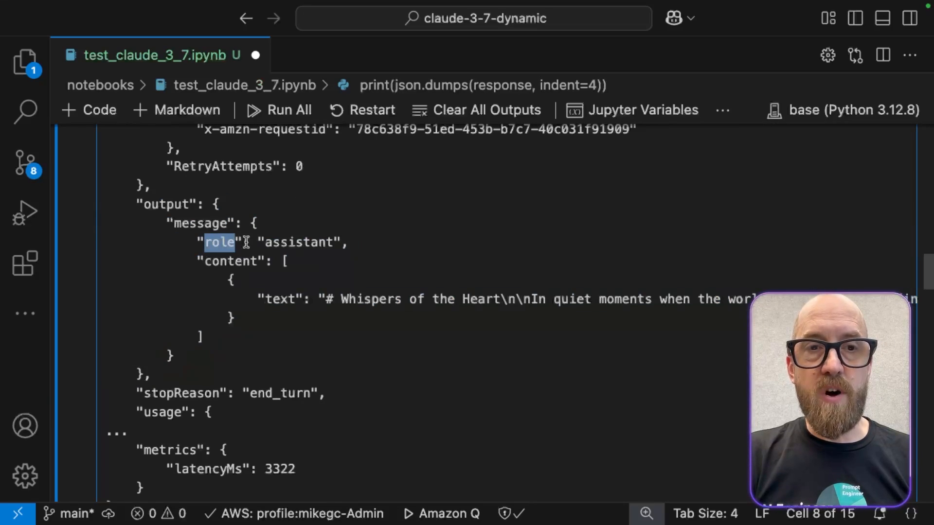
pyautogui.doubleClick(298, 243)
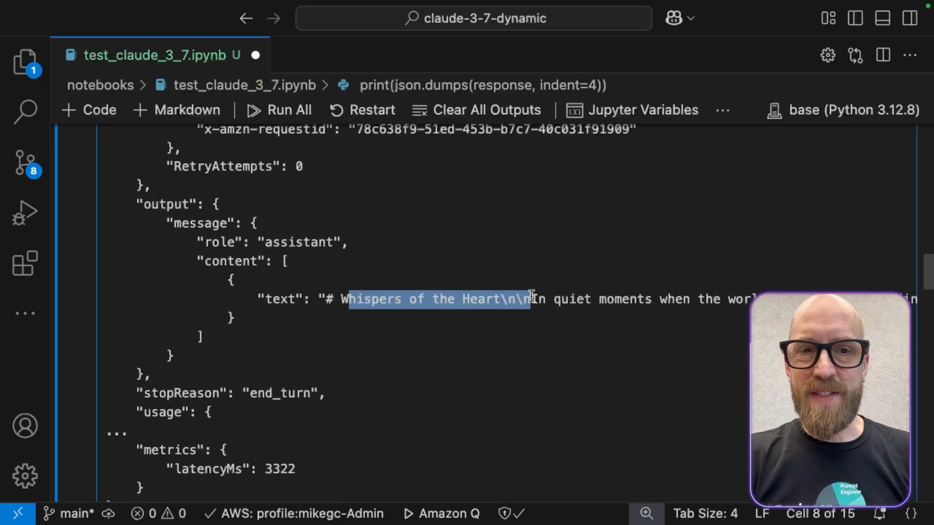
pyautogui.scroll(-3)
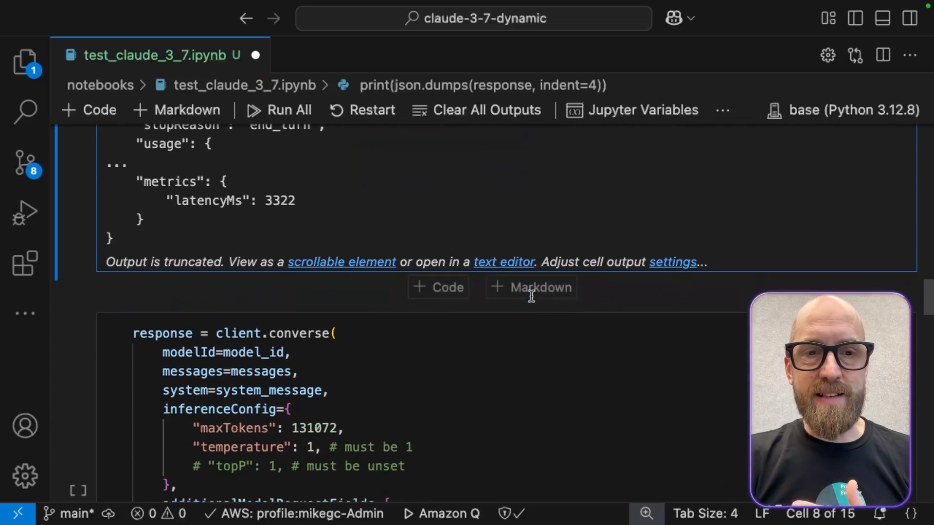
# Highlight additionalModelRequestFields and the thinking type, then run the converse call with a 2000-token budget
pyautogui.scroll(-3)
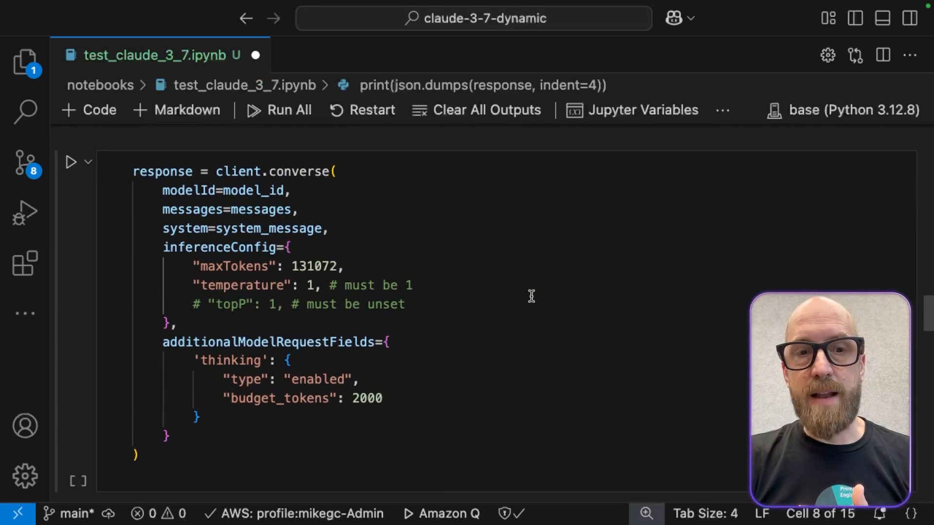
pyautogui.moveTo(331, 335)
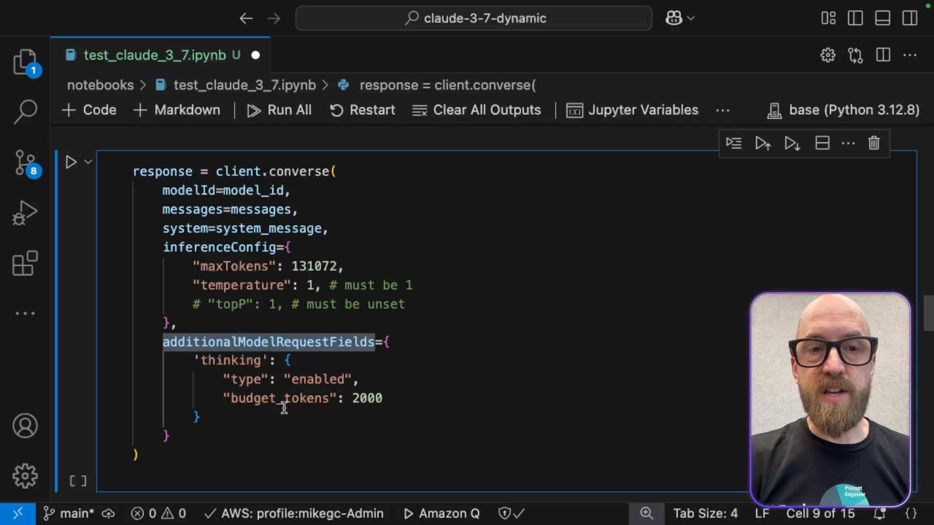
pyautogui.doubleClick(246, 379)
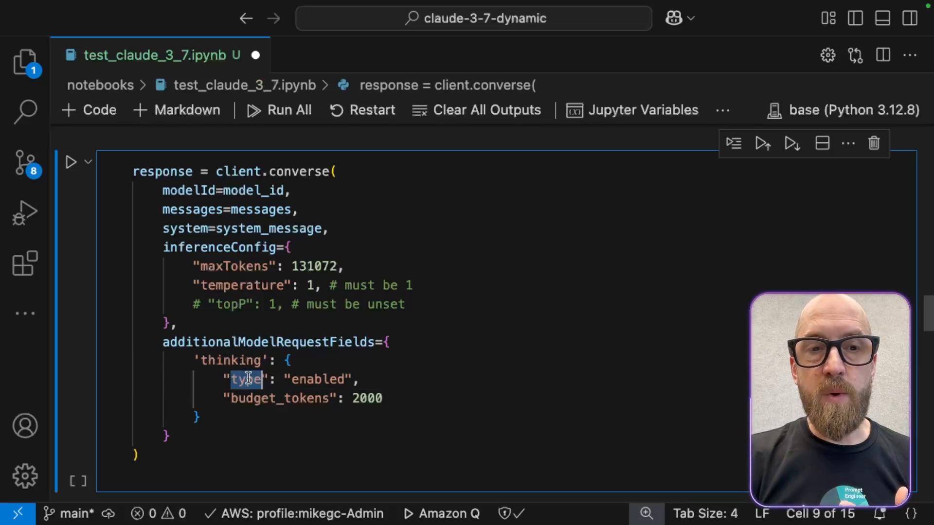
pyautogui.doubleClick(280, 398)
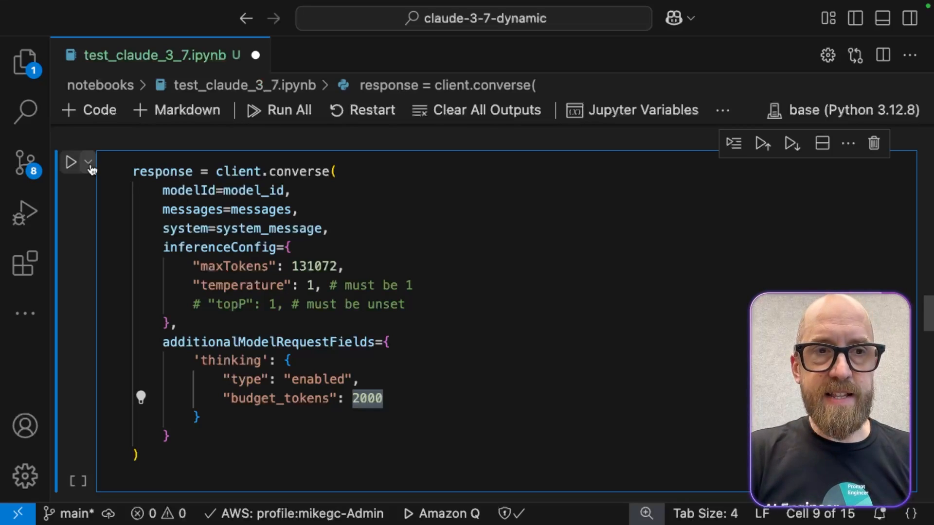
pyautogui.click(70, 162)
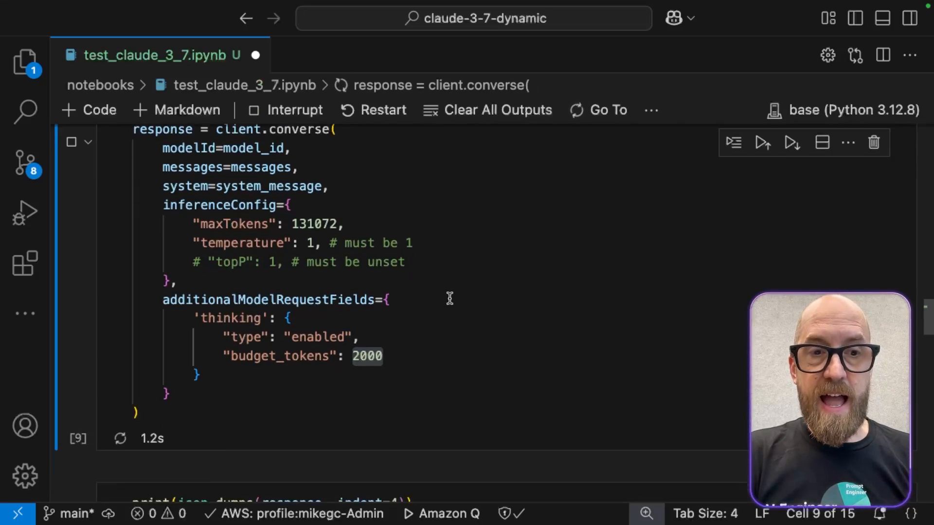
# Print the thinking-enabled response as JSON and scroll back to its start
pyautogui.scroll(-3)
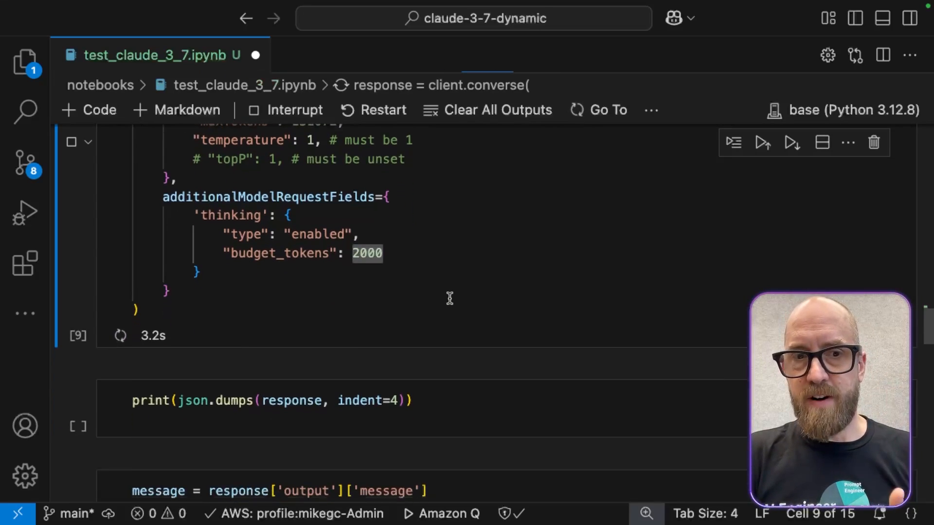
pyautogui.scroll(-3)
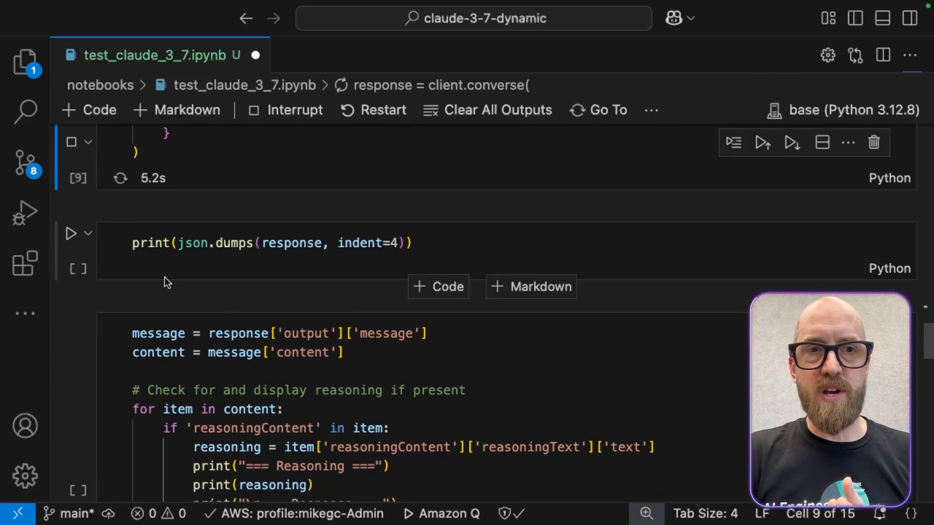
pyautogui.click(70, 232)
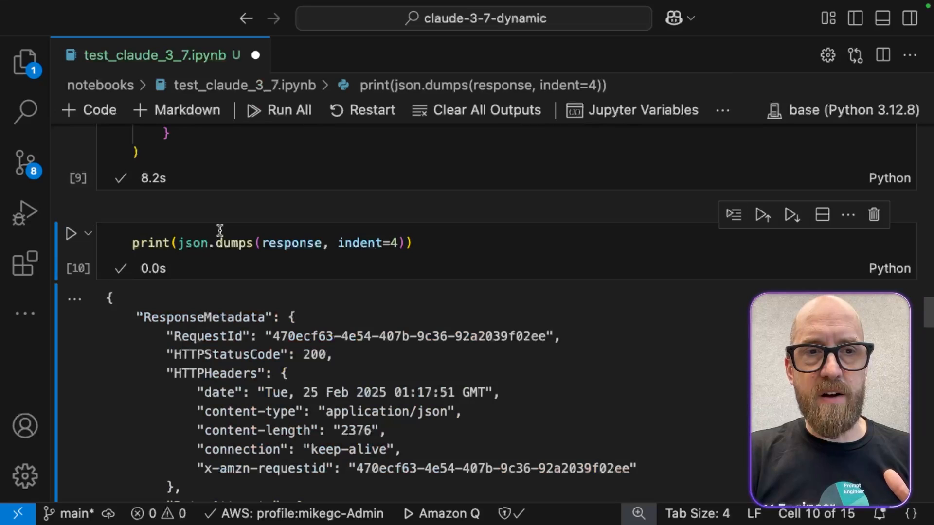
pyautogui.scroll(-3)
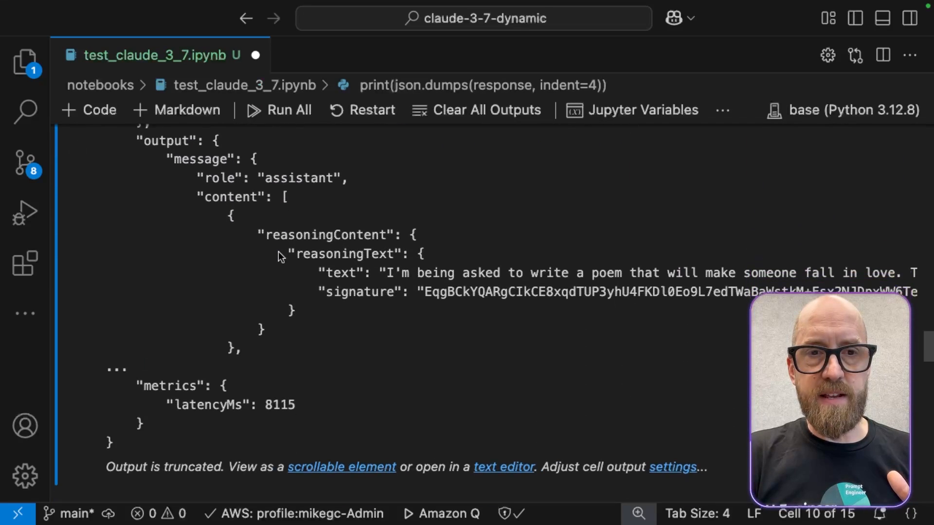
pyautogui.scroll(3)
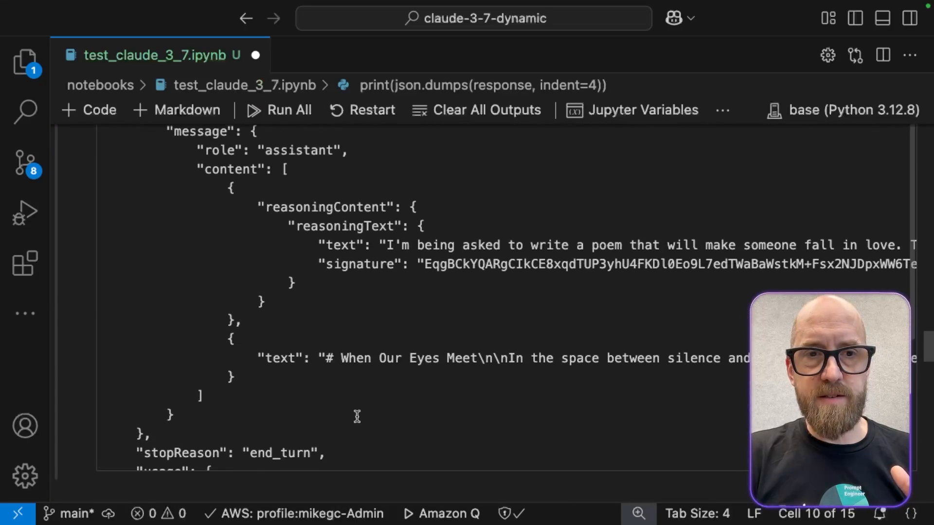
pyautogui.scroll(3)
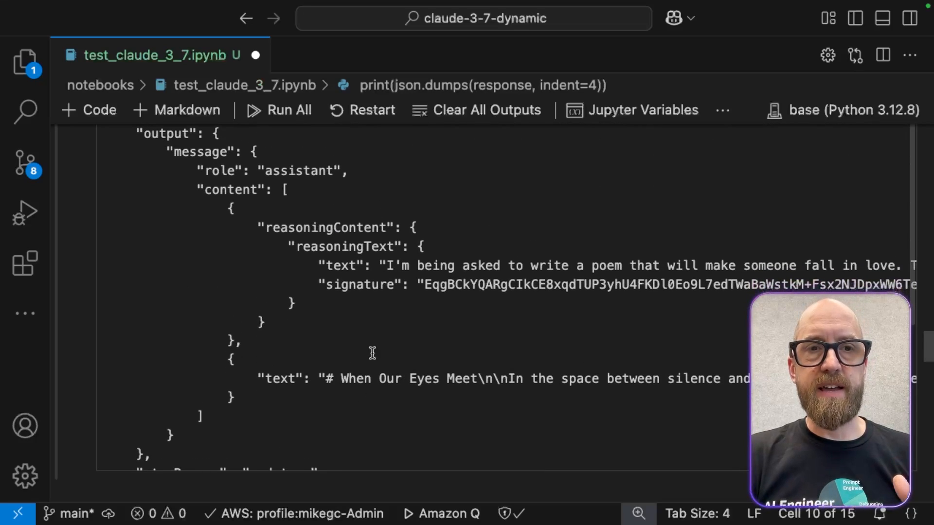
# Highlight the assistant role, reasoningContent, reasoning text and the poem text in the output
pyautogui.doubleClick(300, 171)
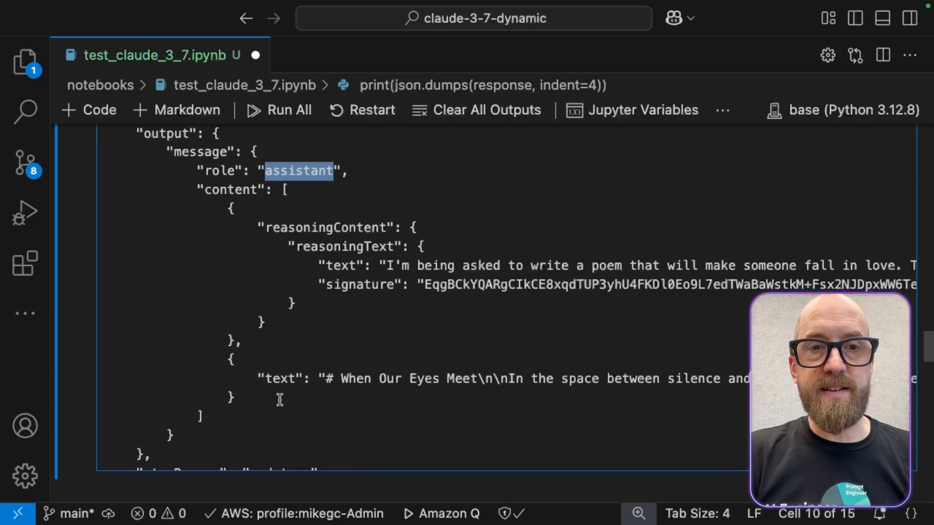
pyautogui.click(370, 378)
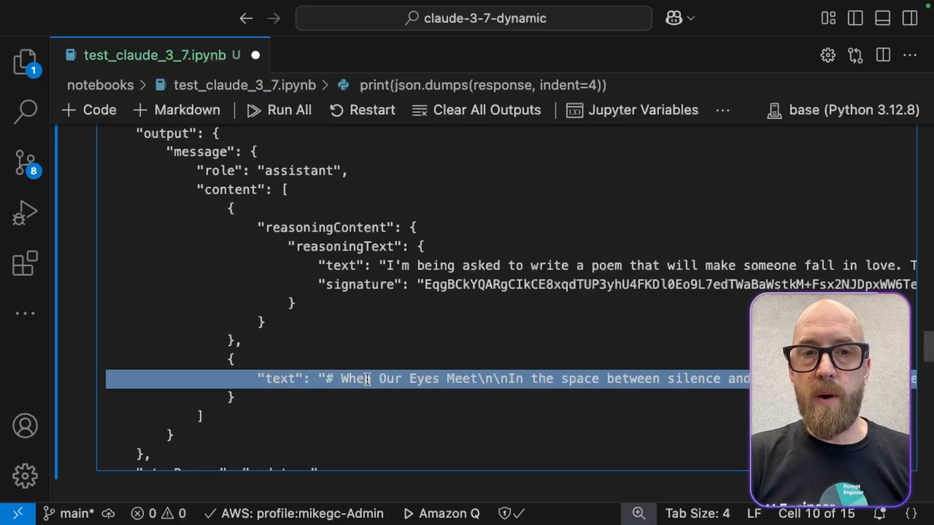
pyautogui.doubleClick(325, 228)
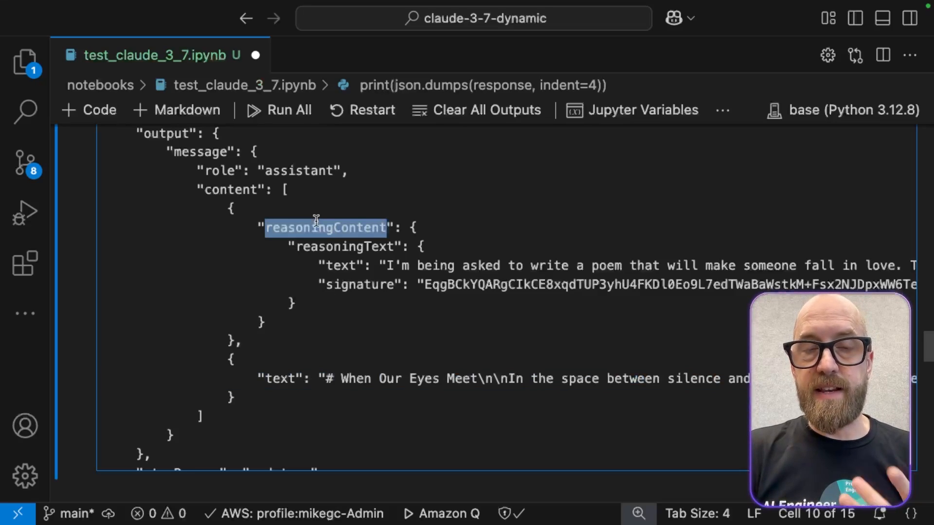
pyautogui.doubleClick(344, 247)
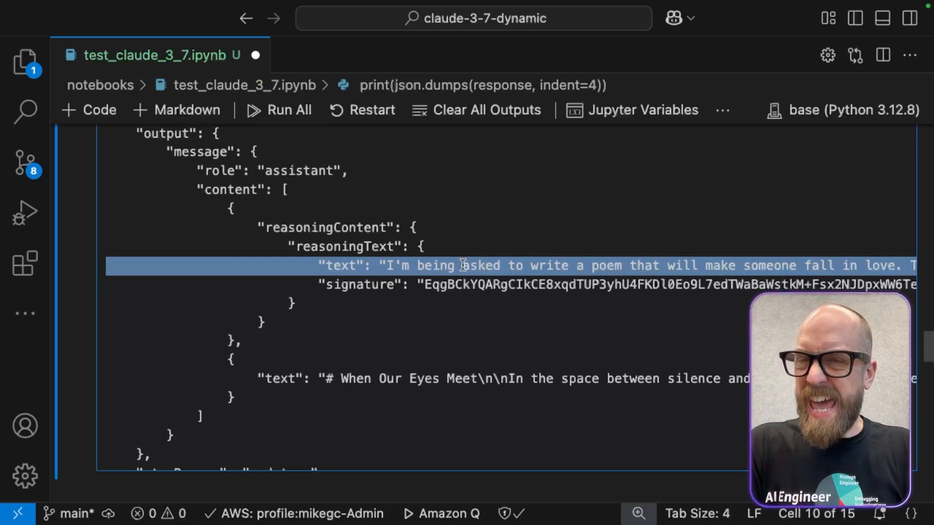
pyautogui.moveTo(418, 421)
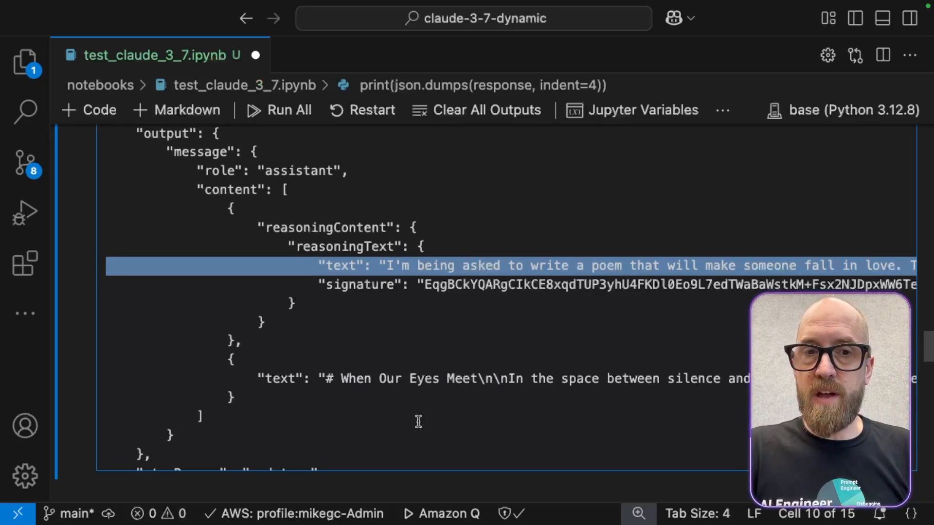
pyautogui.click(418, 378)
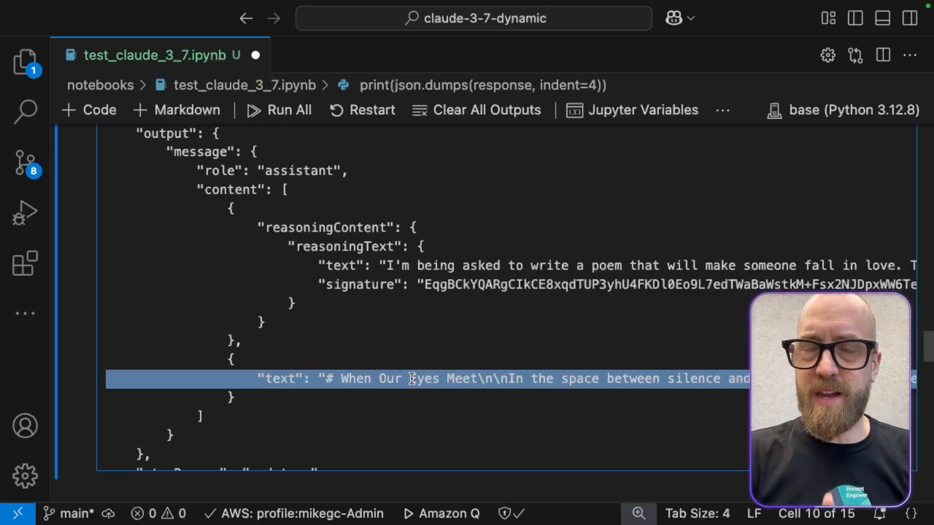
pyautogui.scroll(-3)
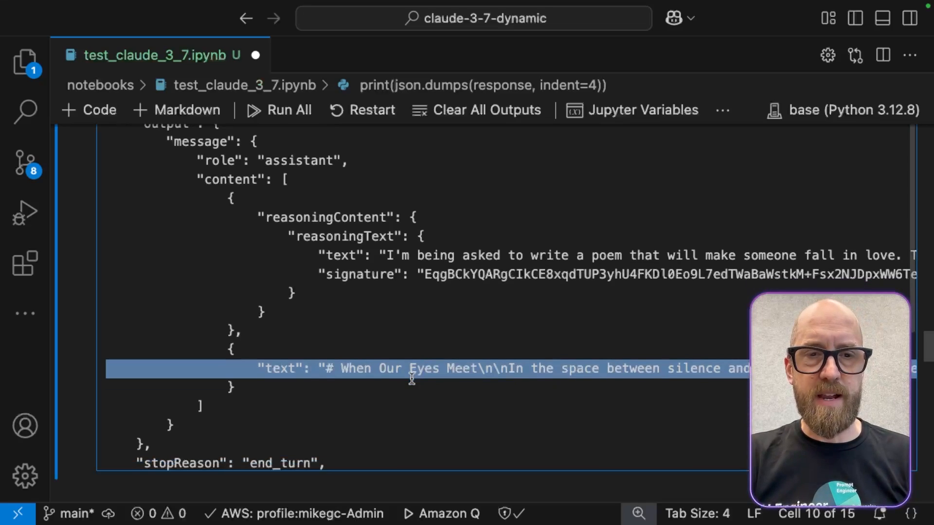
pyautogui.scroll(-3)
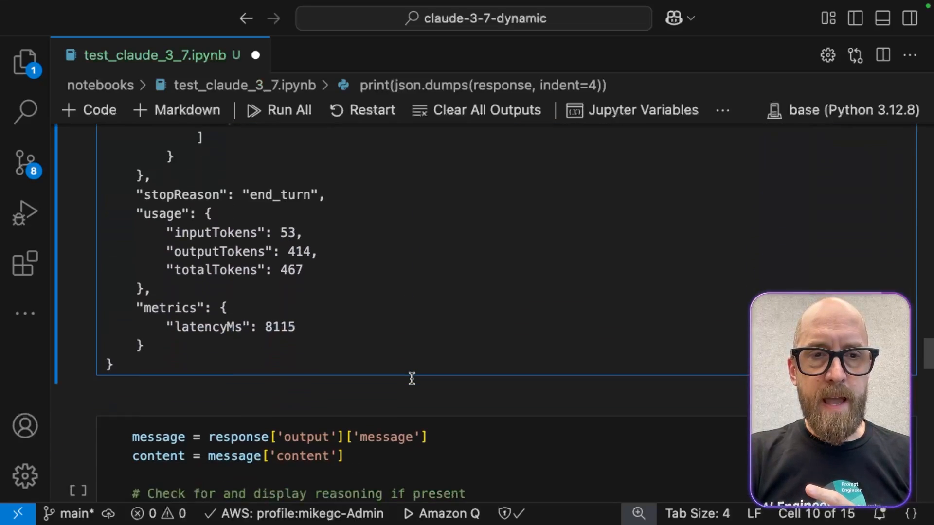
# Scroll through the printed Reasoning section followed by the poem "When Our Eyes Meet"
pyautogui.scroll(-3)
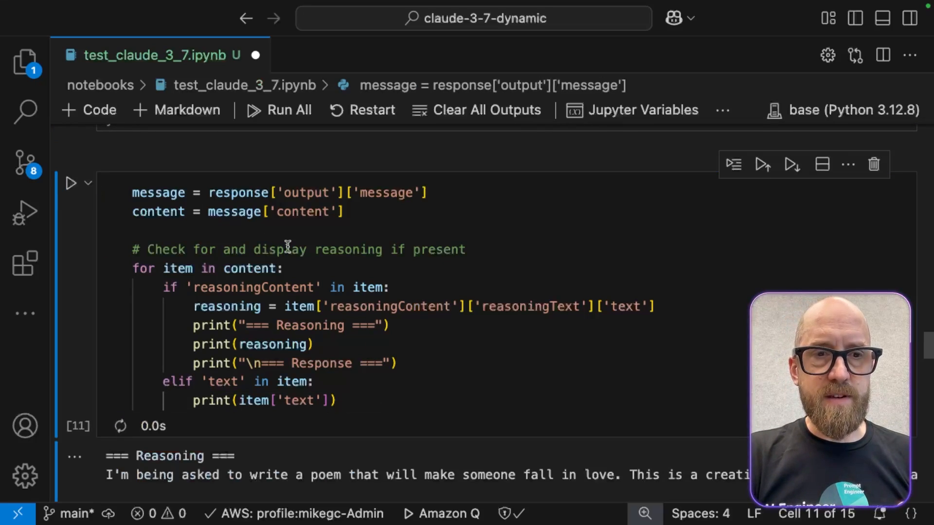
pyautogui.scroll(-3)
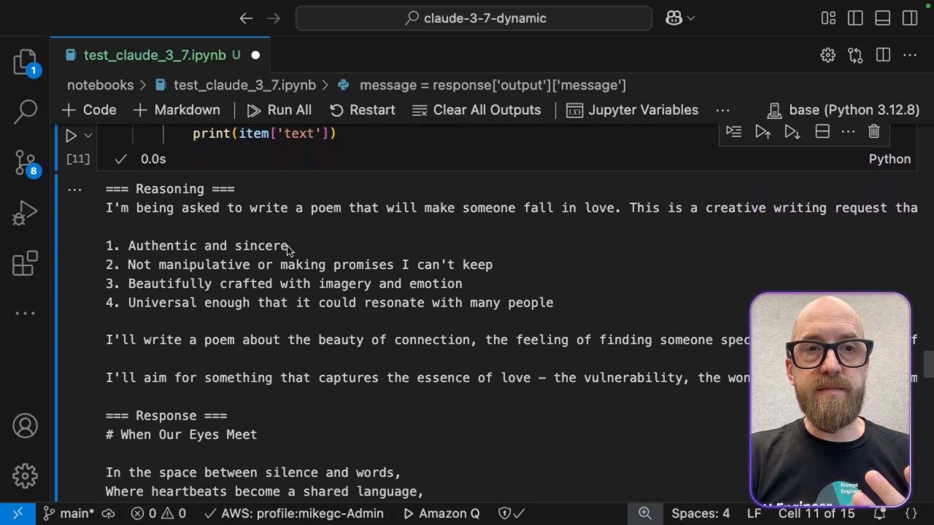
pyautogui.moveTo(233, 232)
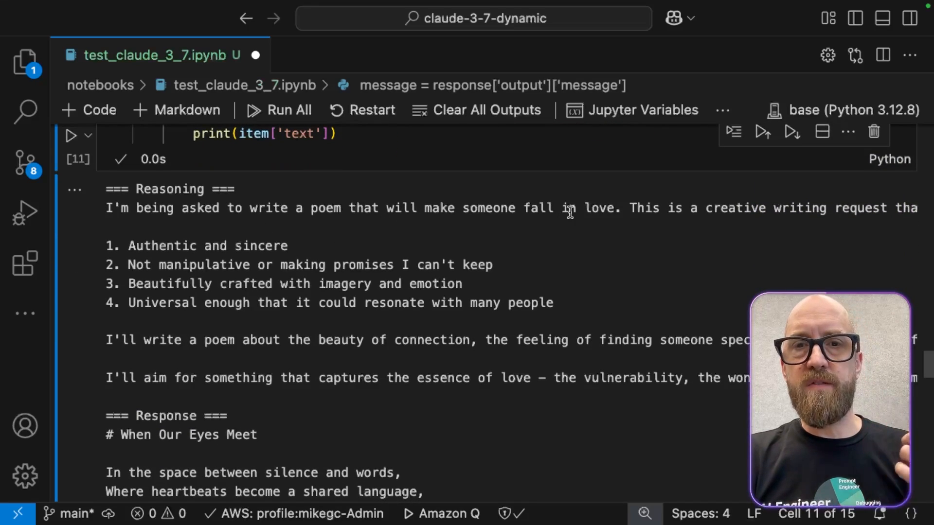
pyautogui.moveTo(730, 210)
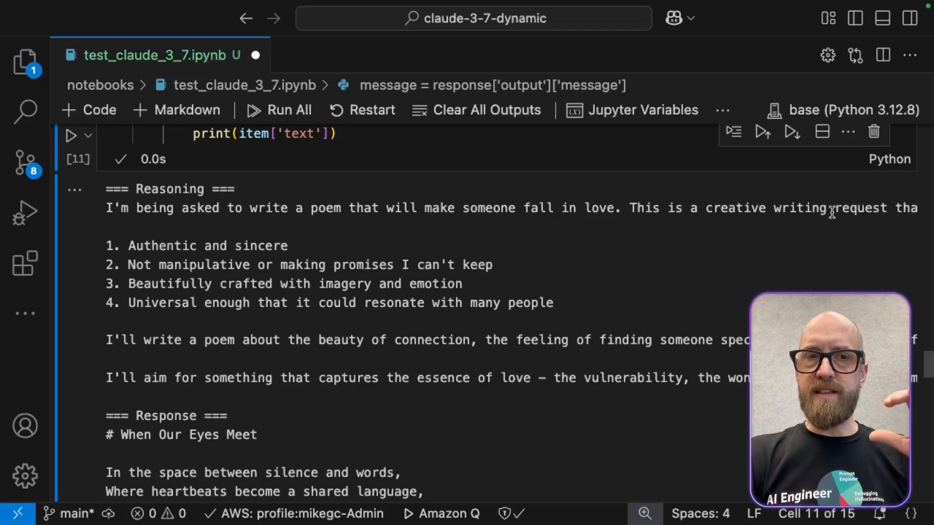
pyautogui.scroll(-3)
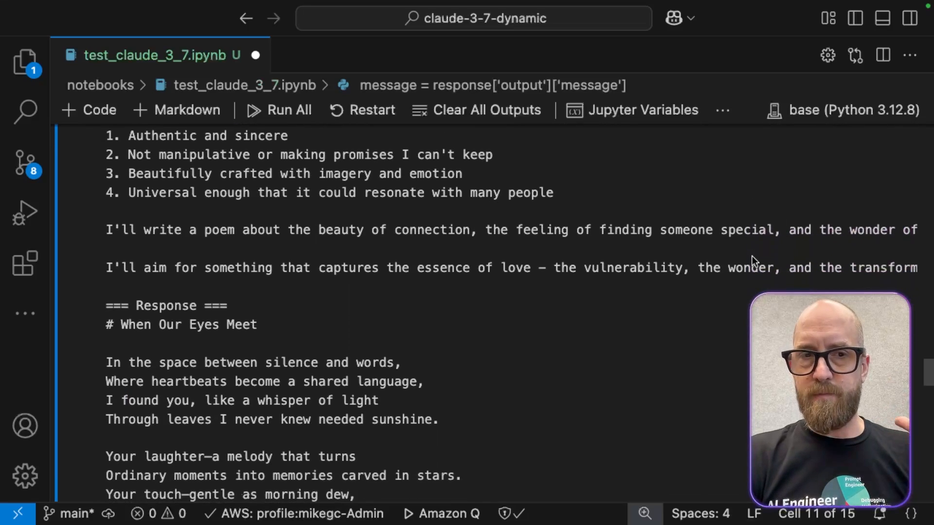
pyautogui.scroll(-3)
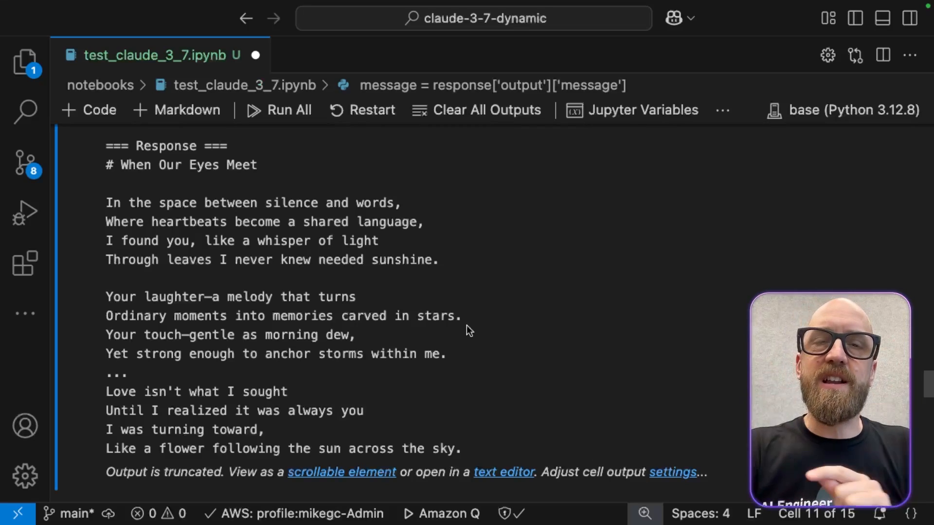
# Scroll the notebook to the messages cell holding the sugar cube in the upturned cup prompt
pyautogui.scroll(3)
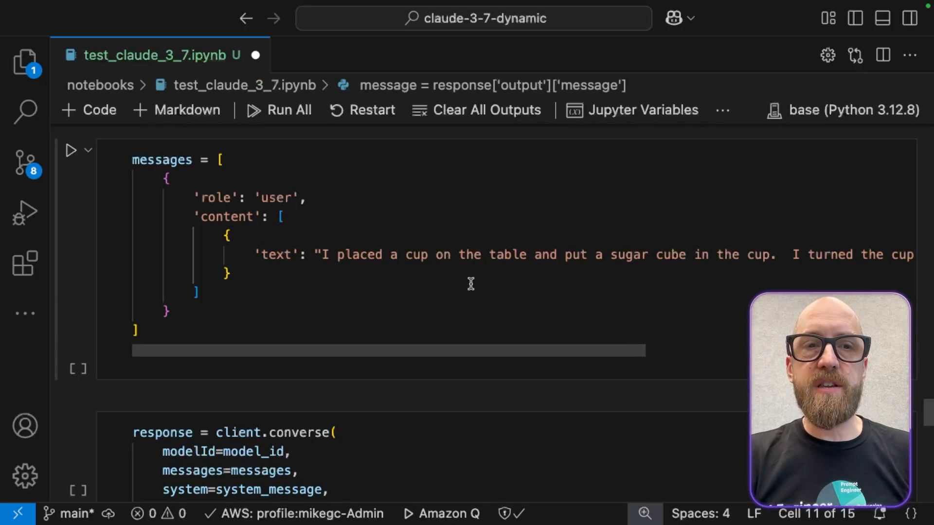
pyautogui.moveTo(466, 261)
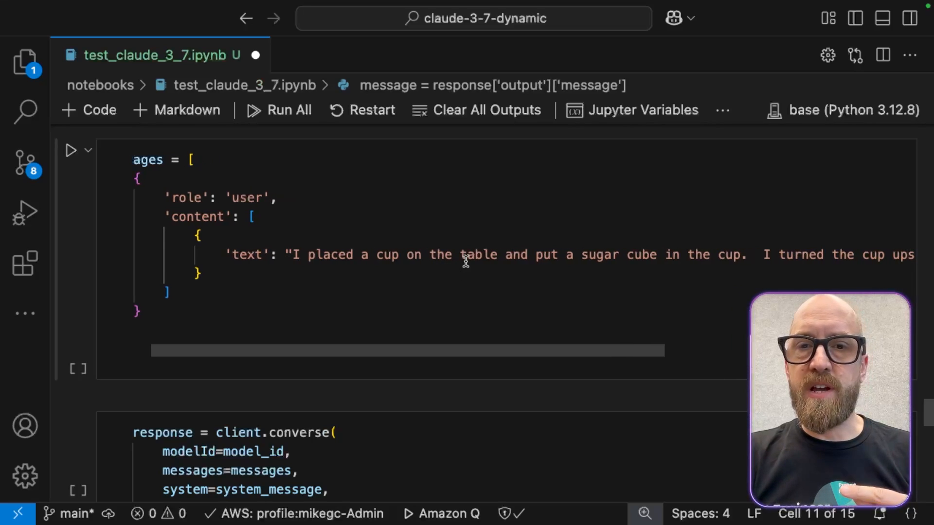
pyautogui.hscroll(3)
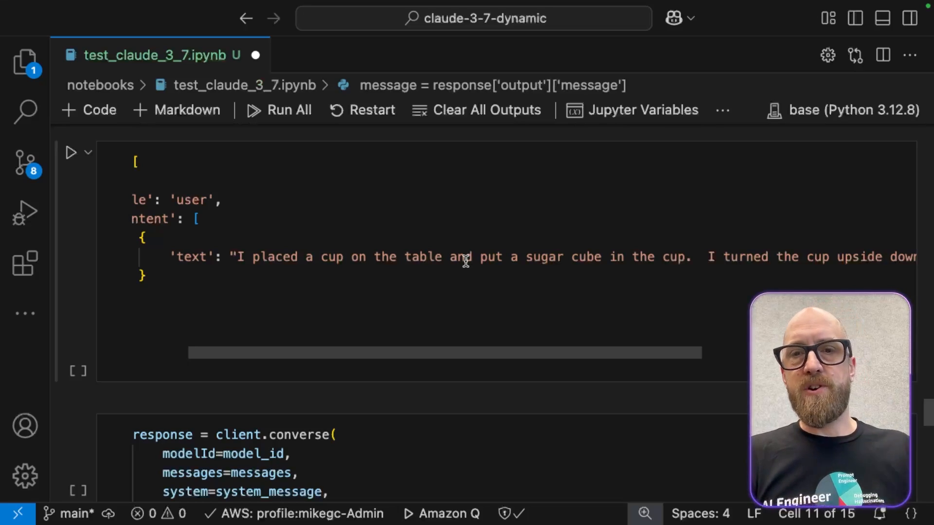
pyautogui.hscroll(3)
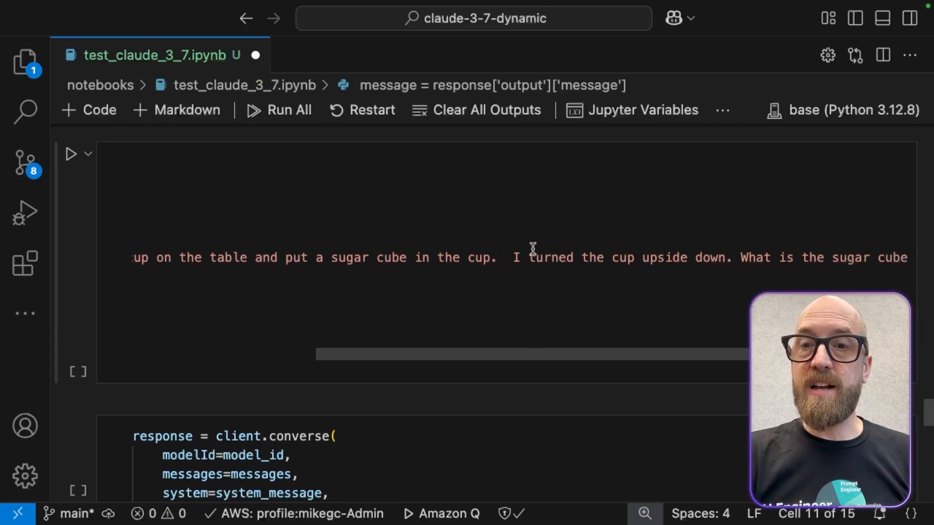
pyautogui.hscroll(3)
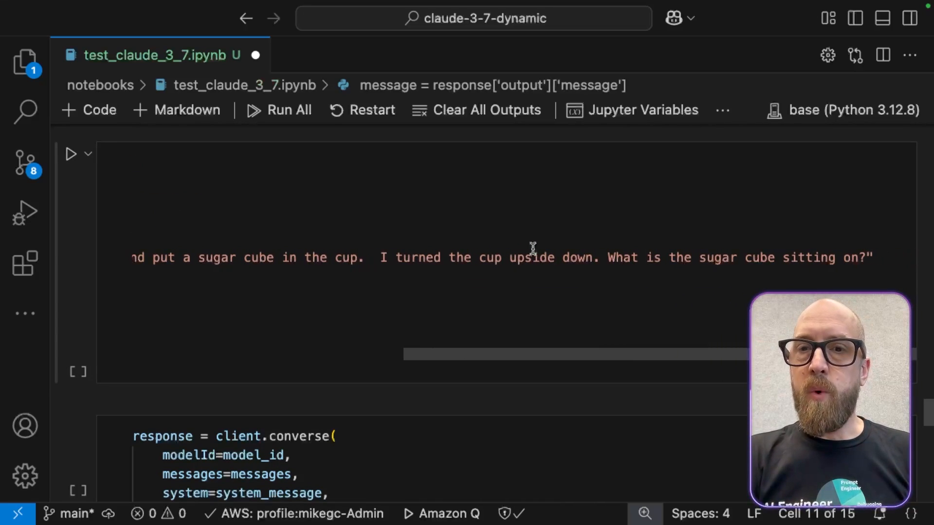
pyautogui.scroll(-3)
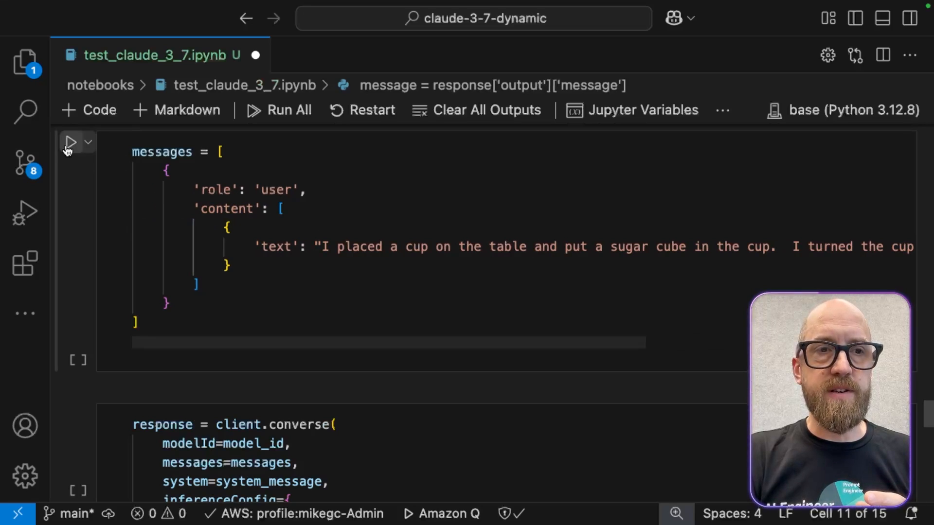
# Comment out the thinking block and set the converse call's temperature to 0.7
pyautogui.scroll(-3)
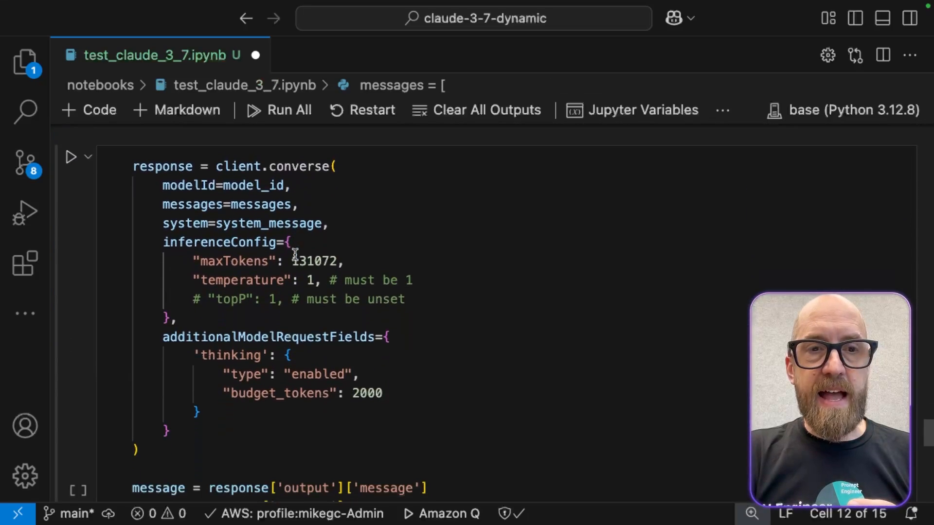
pyautogui.scroll(-3)
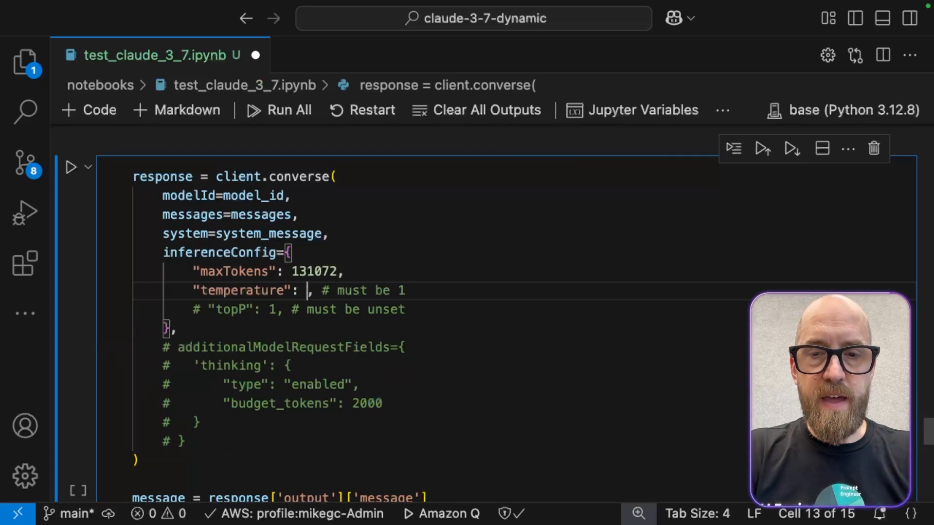
pyautogui.write('0.7')
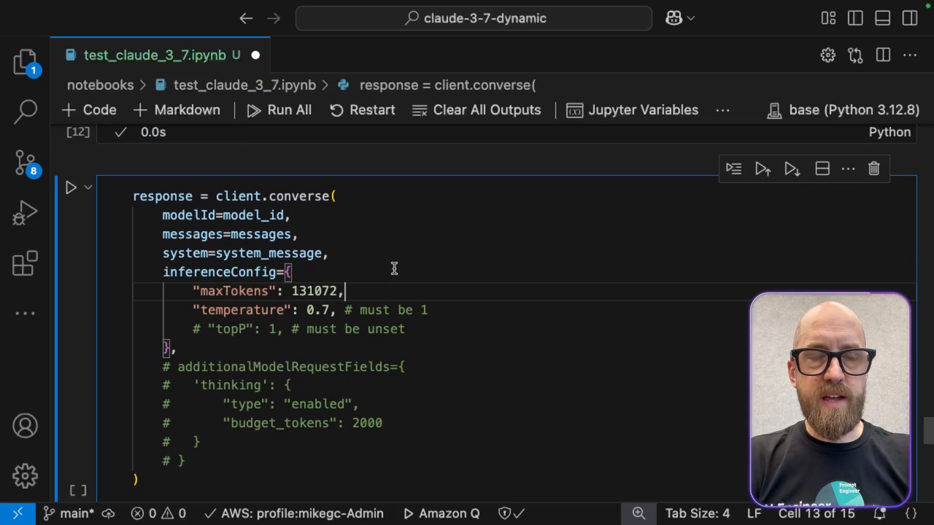
pyautogui.scroll(-3)
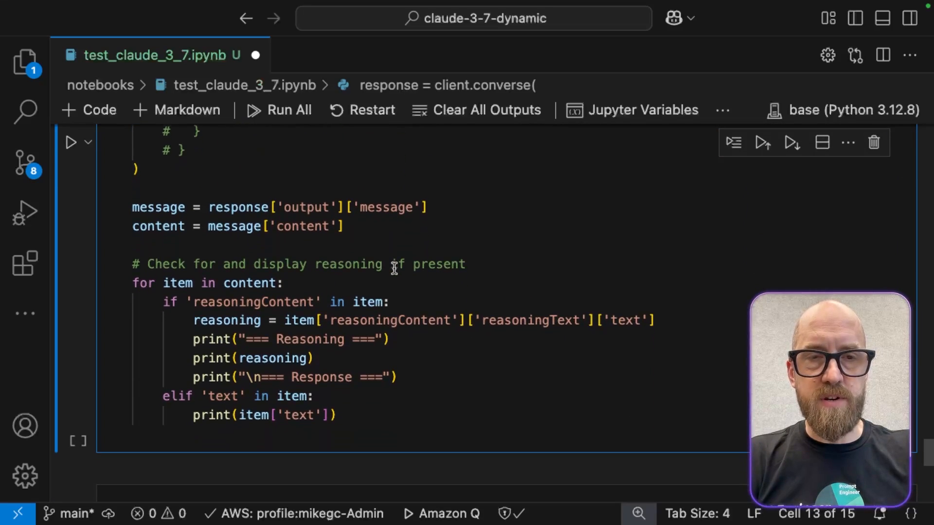
pyautogui.scroll(3)
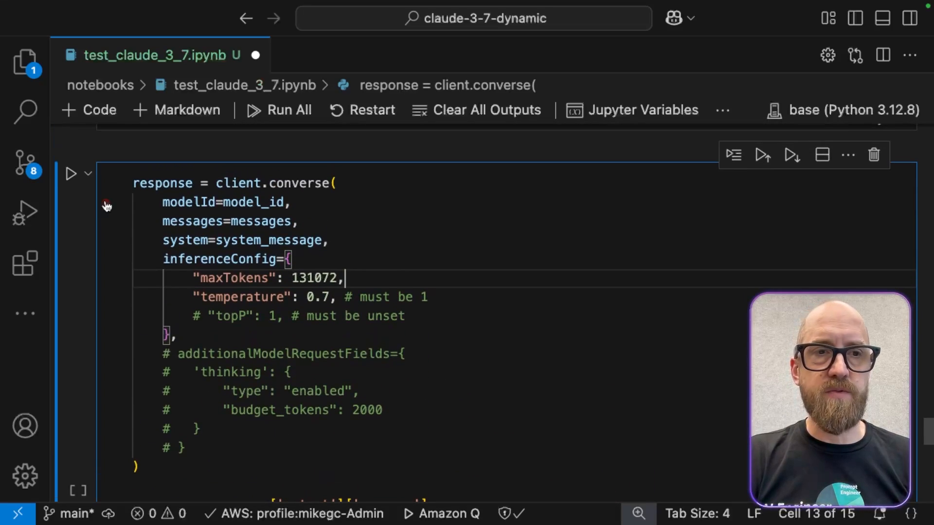
# Scroll through the printed non-thinking answer: the sugar cube stays inside the upturned cup
pyautogui.scroll(-3)
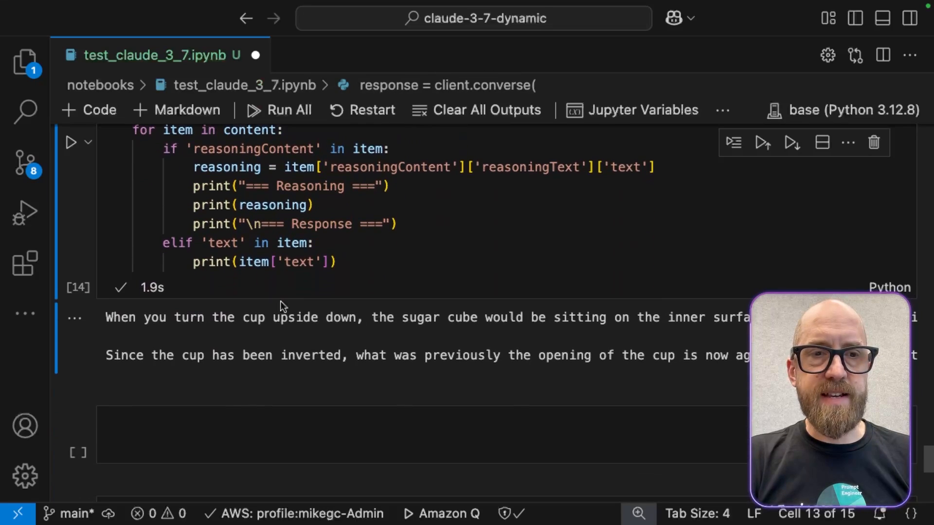
pyautogui.scroll(-3)
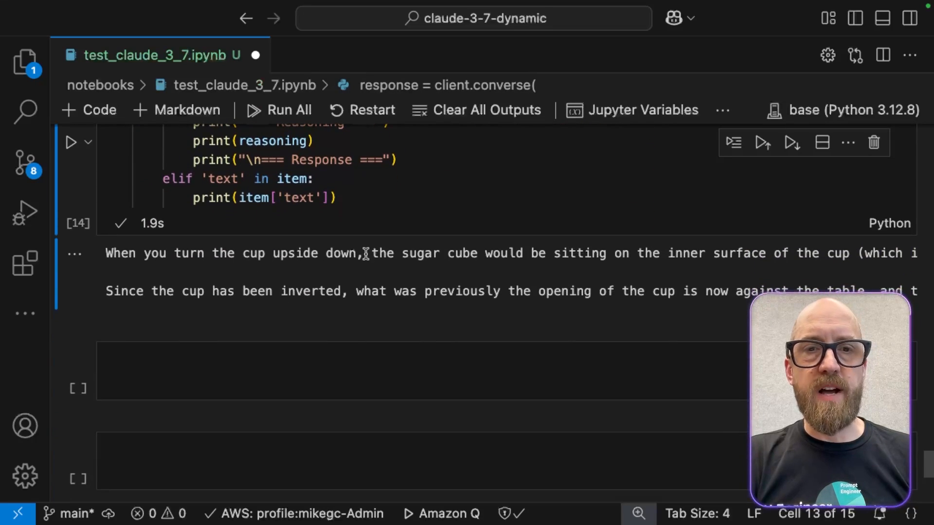
pyautogui.hscroll(3)
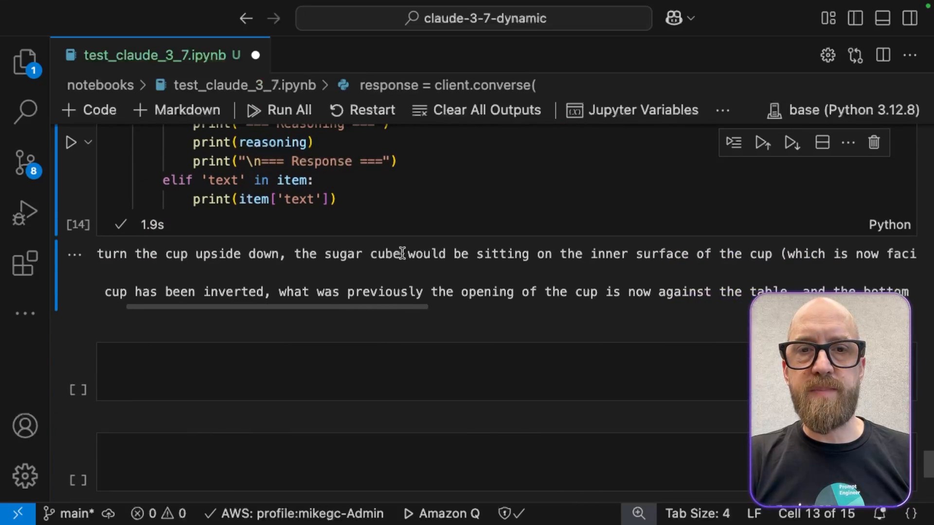
pyautogui.hscroll(3)
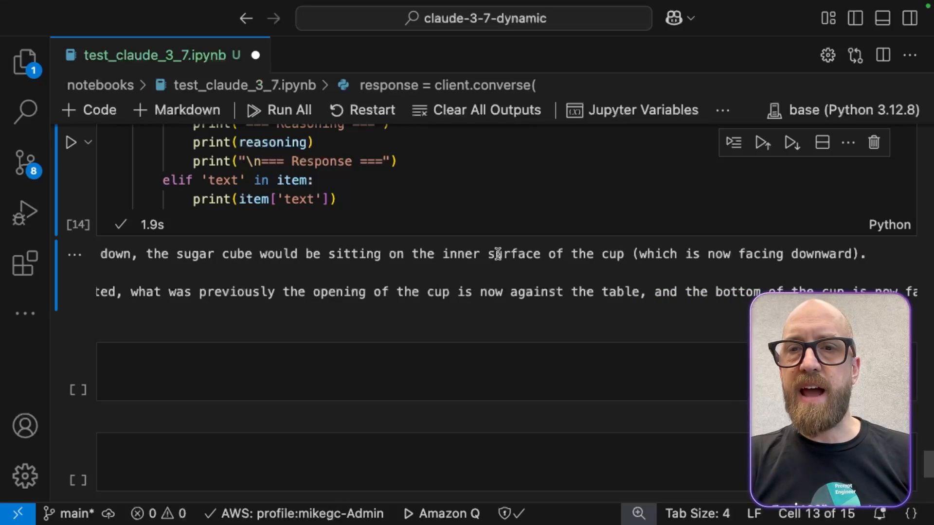
pyautogui.hscroll(-3)
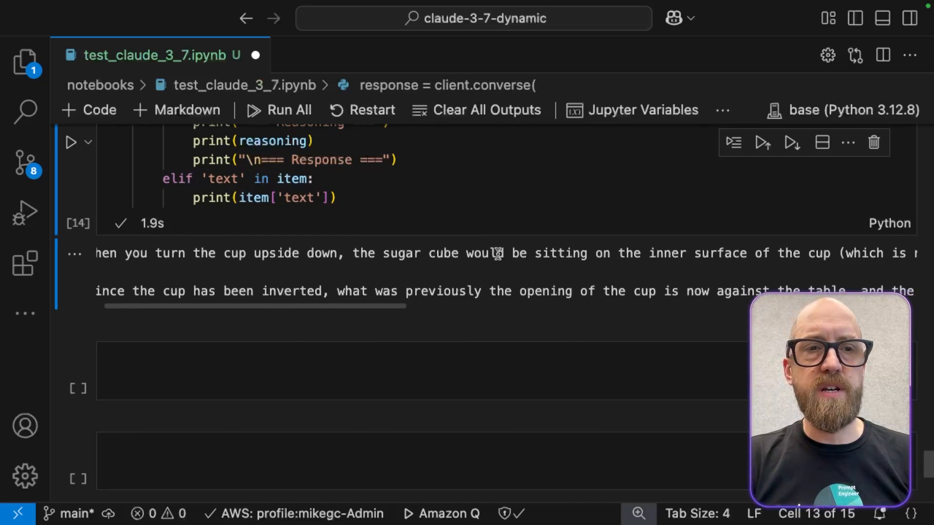
pyautogui.hscroll(-3)
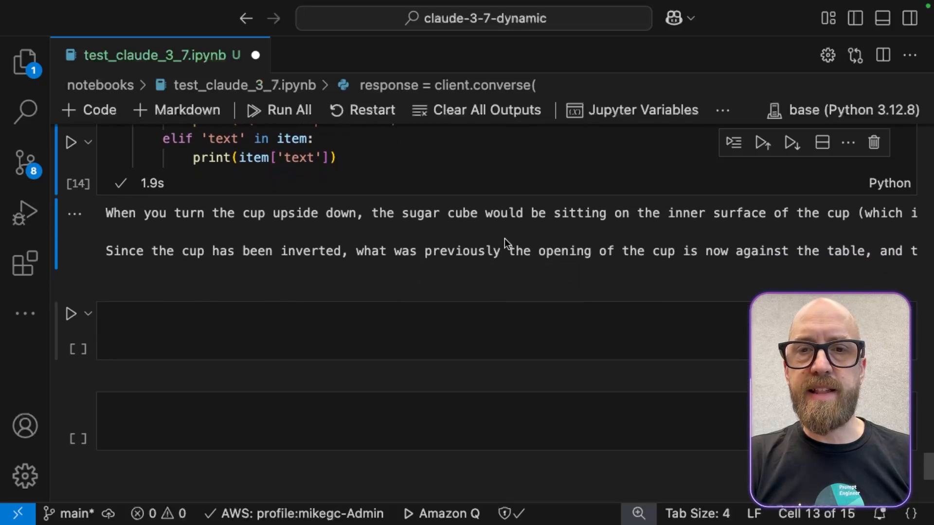
pyautogui.hscroll(3)
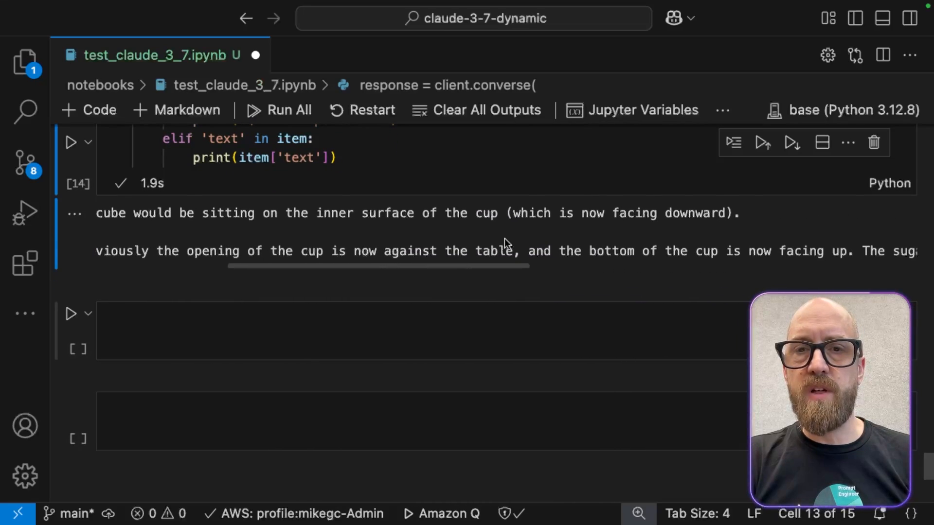
pyautogui.hscroll(3)
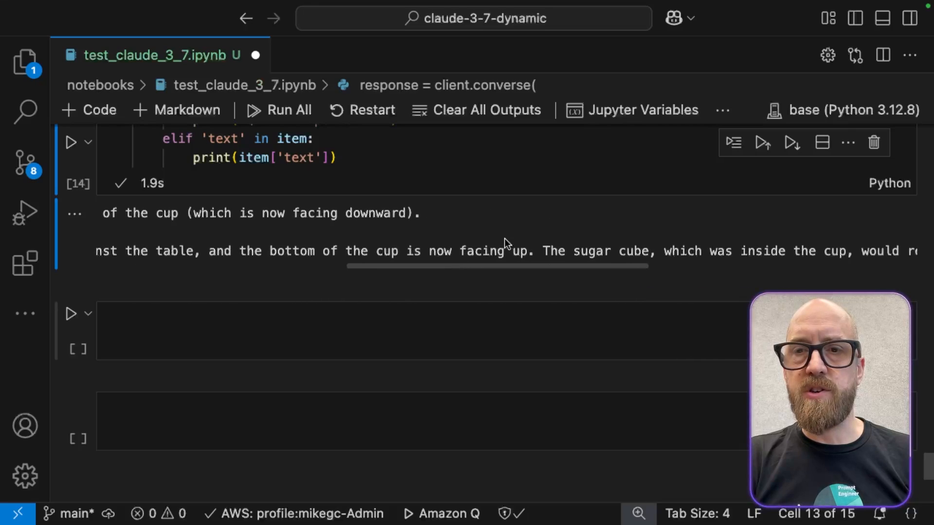
pyautogui.hscroll(3)
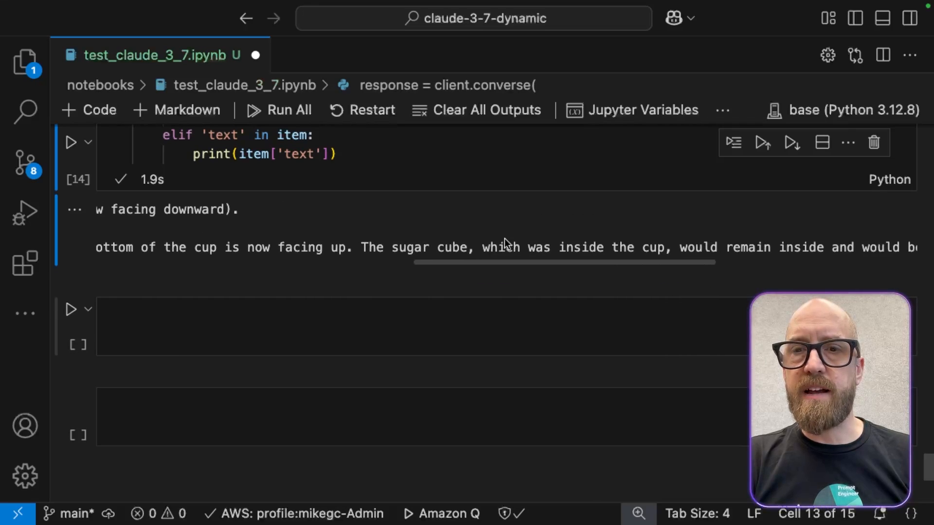
pyautogui.hscroll(3)
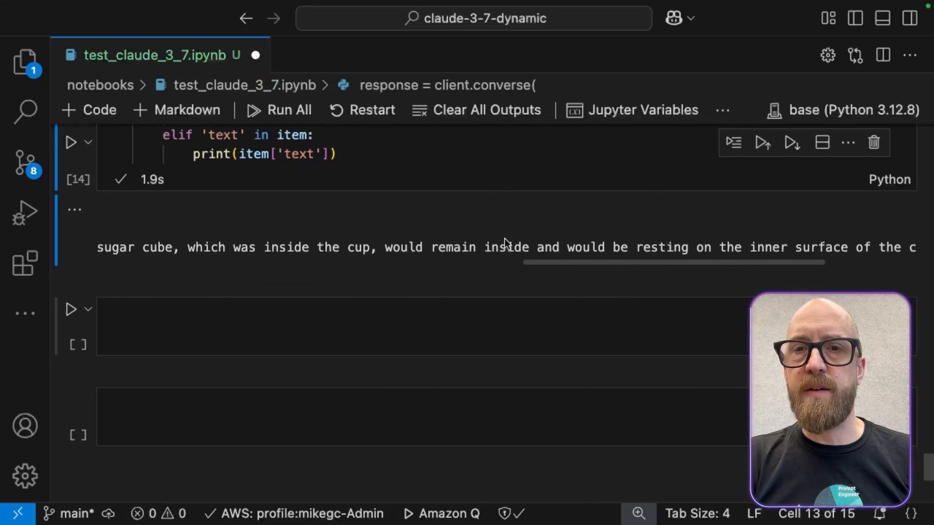
pyautogui.hscroll(3)
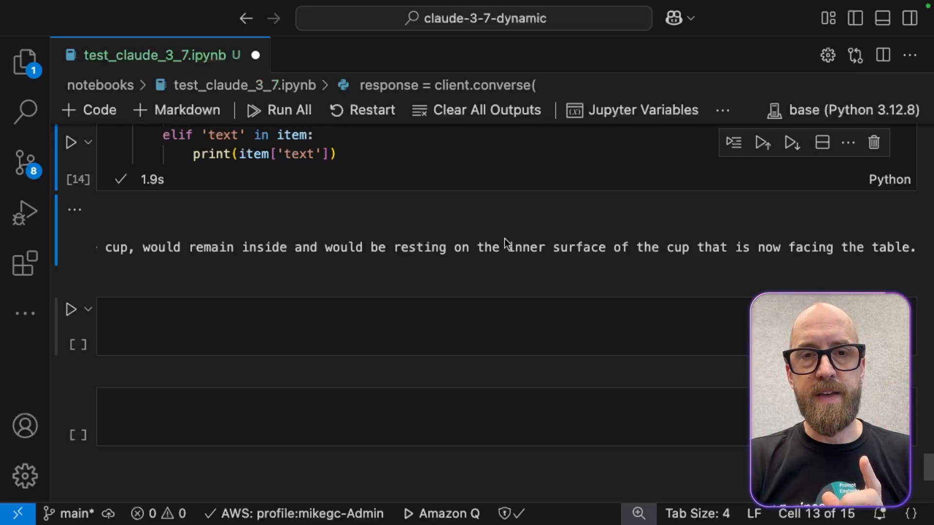
# Rerun the sugar-cube request with the thinking block re-enabled at temperature 1
pyautogui.scroll(3)
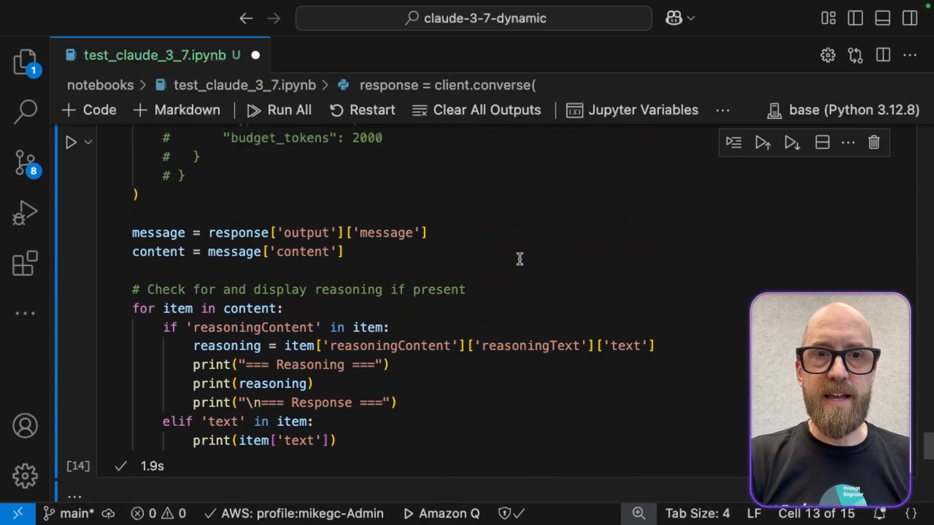
pyautogui.scroll(3)
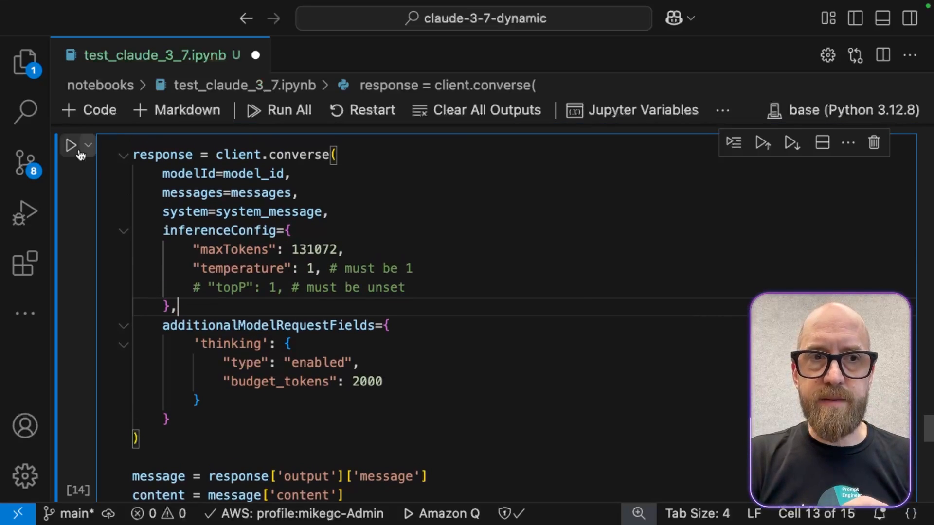
pyautogui.click(70, 145)
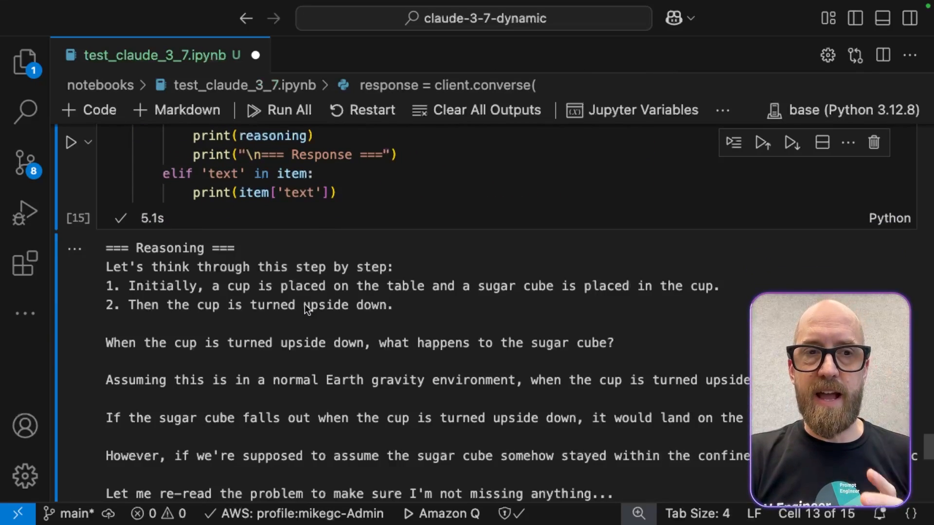
pyautogui.scroll(-3)
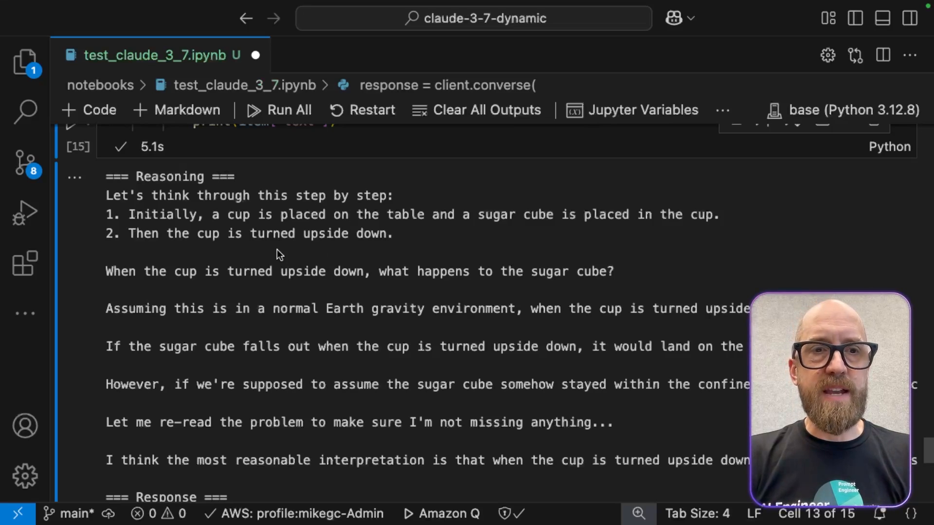
pyautogui.moveTo(573, 227)
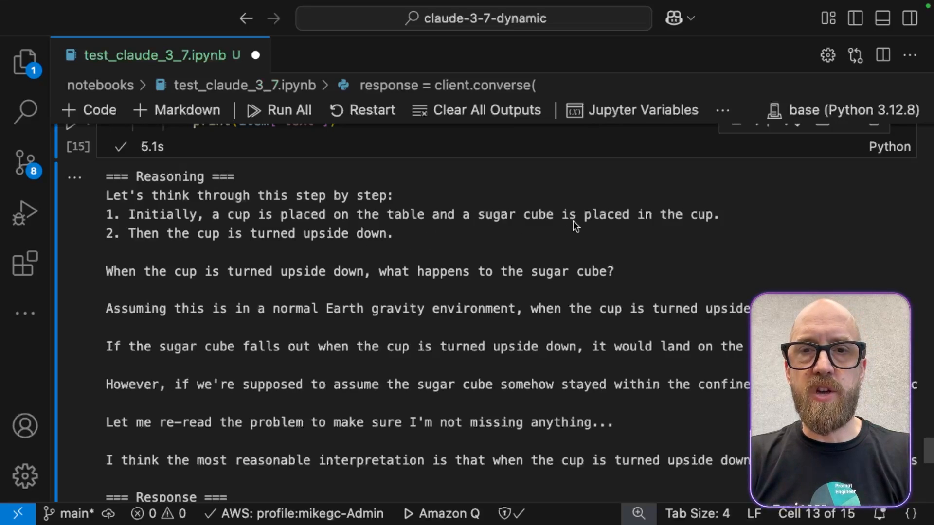
pyautogui.scroll(-3)
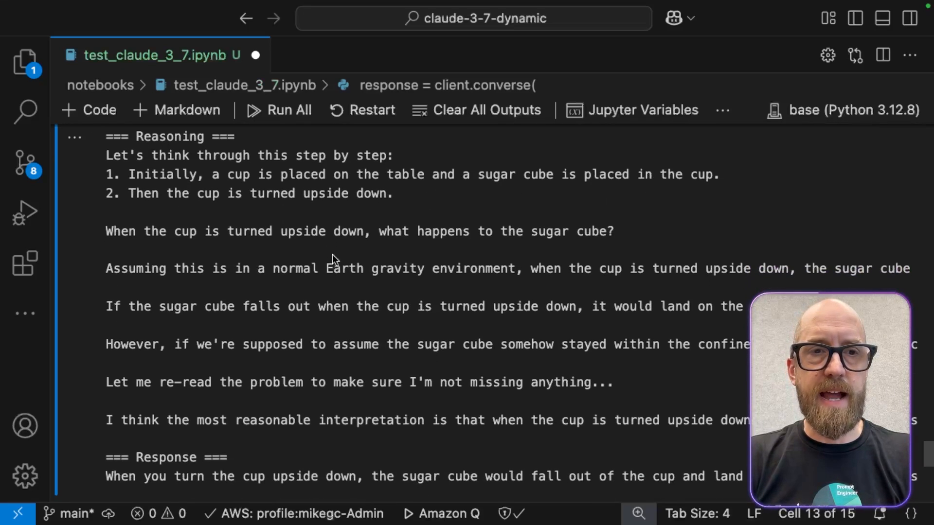
pyautogui.scroll(-3)
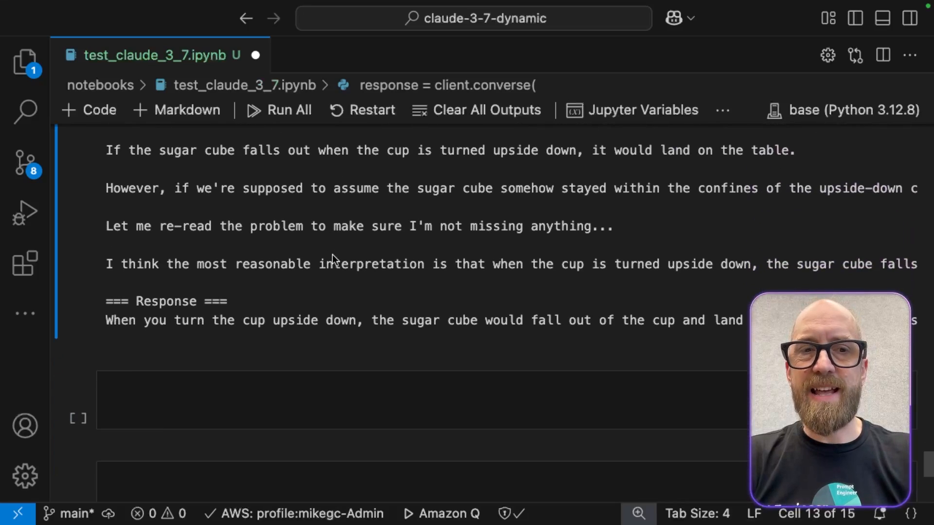
pyautogui.scroll(-3)
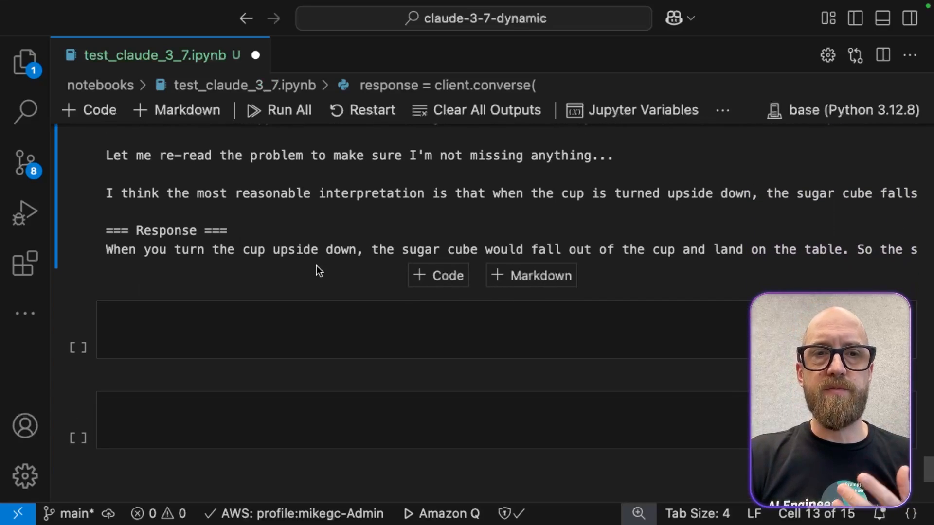
pyautogui.moveTo(334, 264)
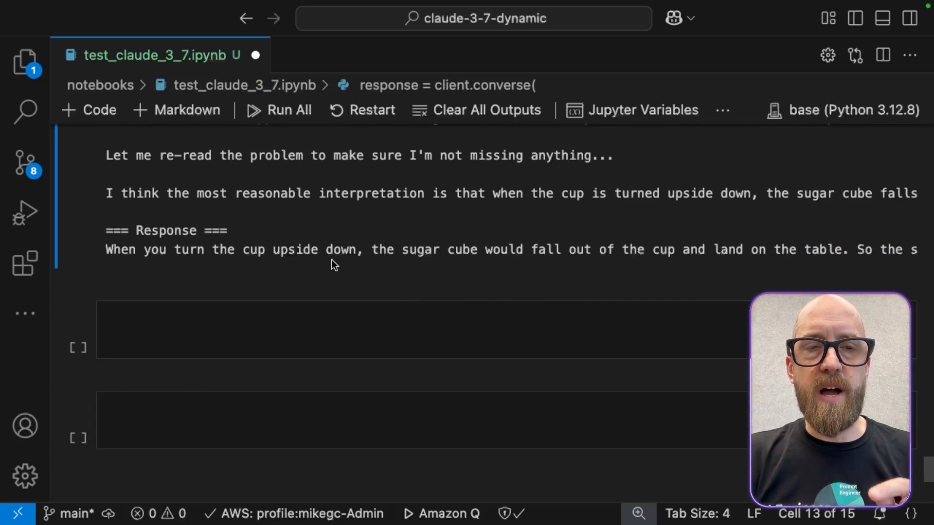
pyautogui.hscroll(3)
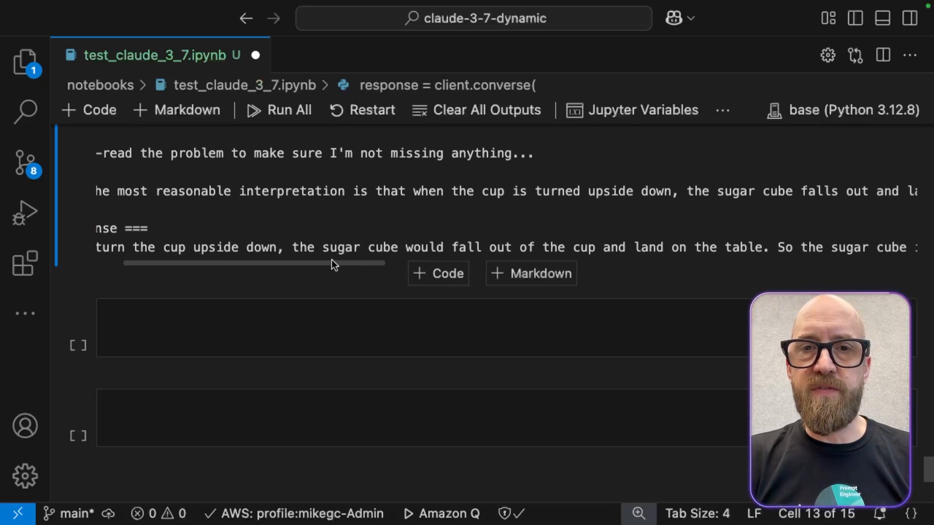
pyautogui.hscroll(3)
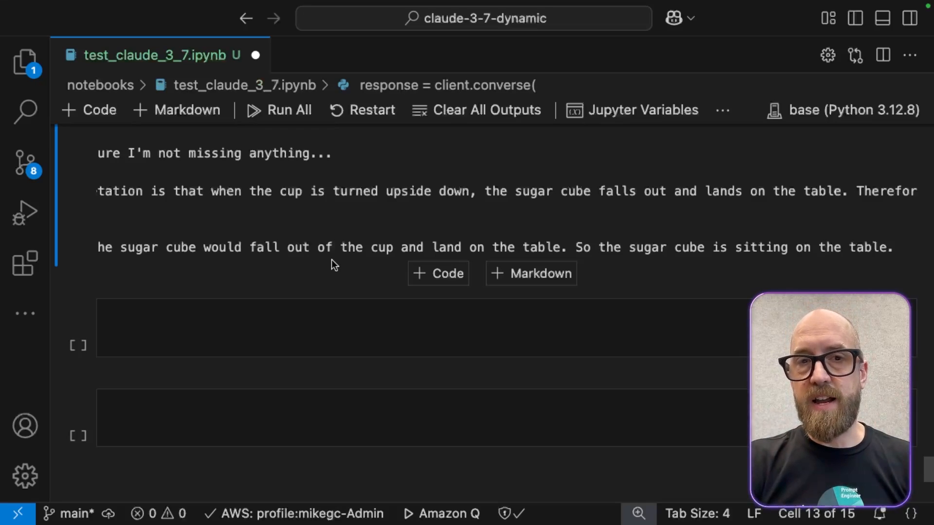
pyautogui.scroll(3)
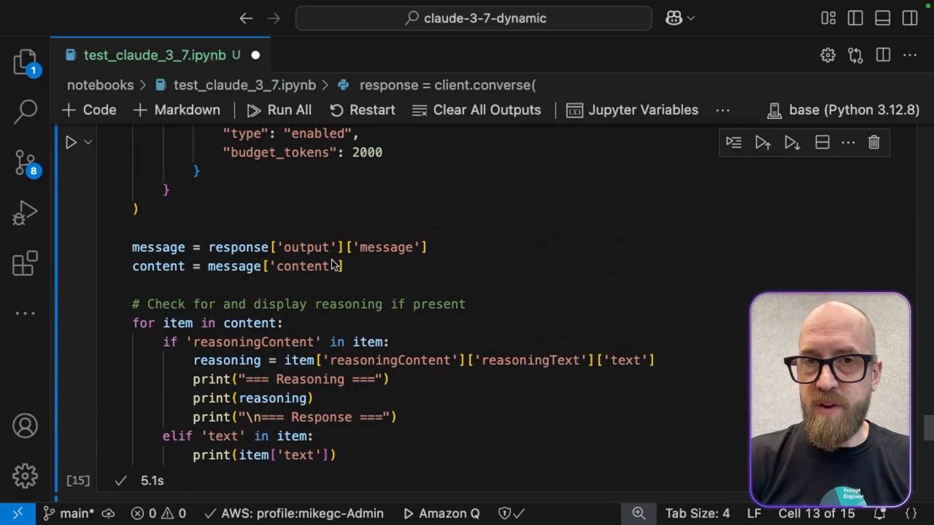
pyautogui.scroll(3)
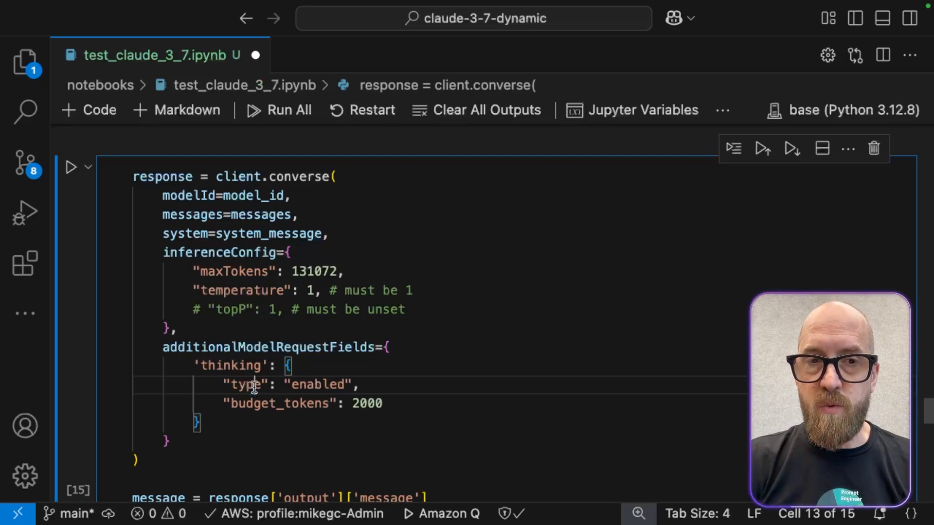
pyautogui.doubleClick(246, 384)
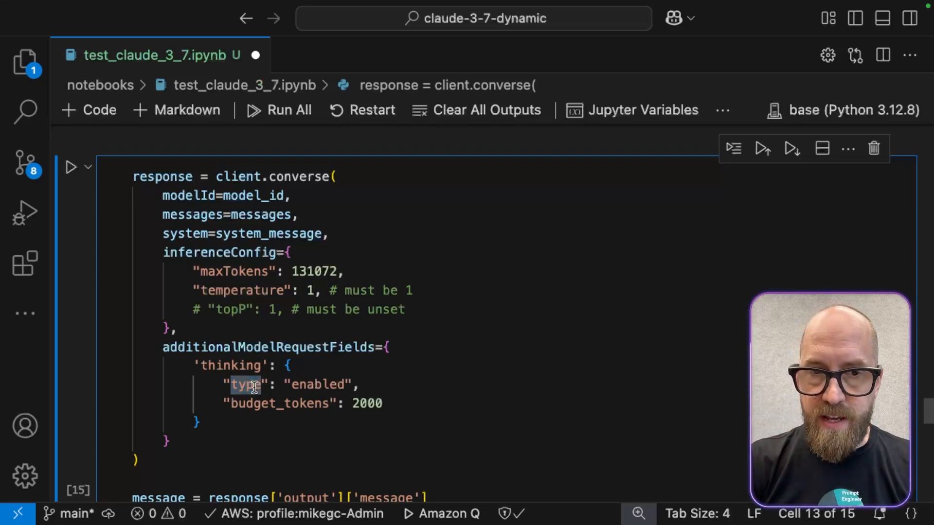